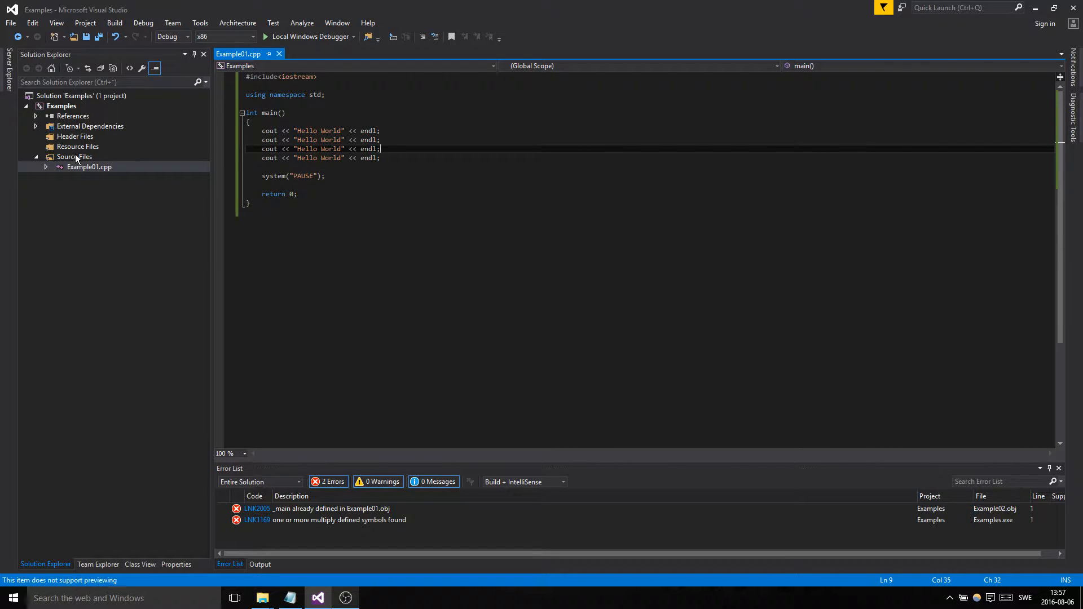
# - Add a new C++ source file named Example02.cpp under Source Files
pyautogui.rightClick(72, 156)
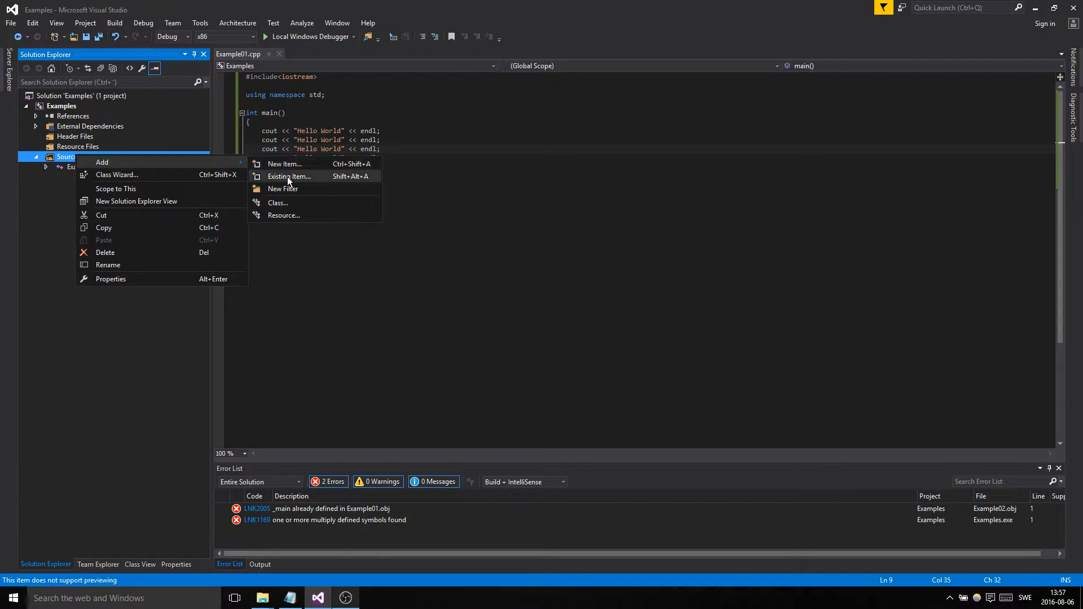
pyautogui.click(283, 164)
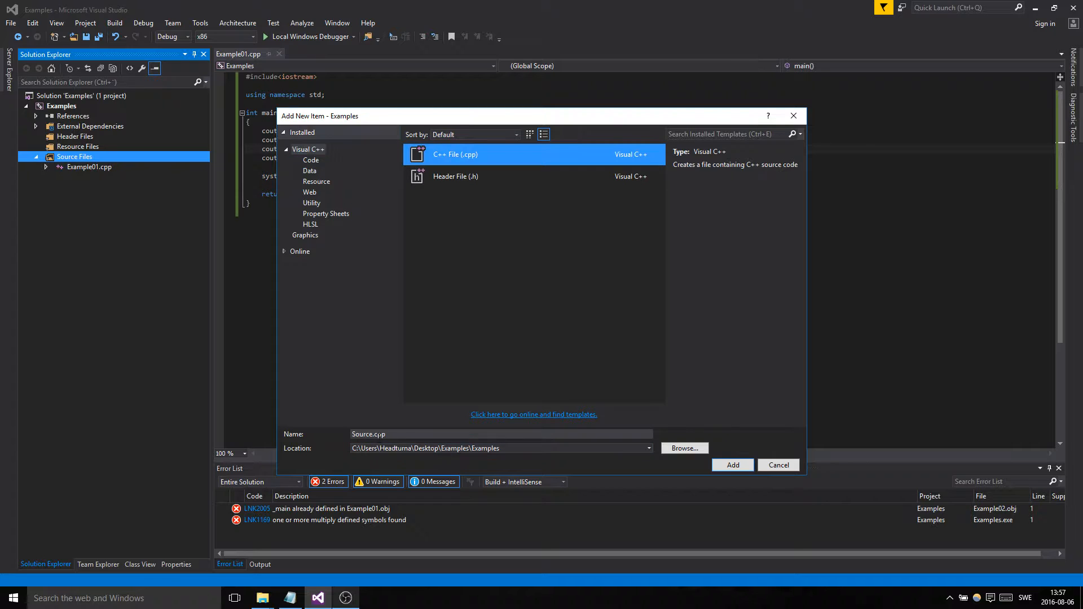
pyautogui.click(500, 434)
pyautogui.write('Example02')
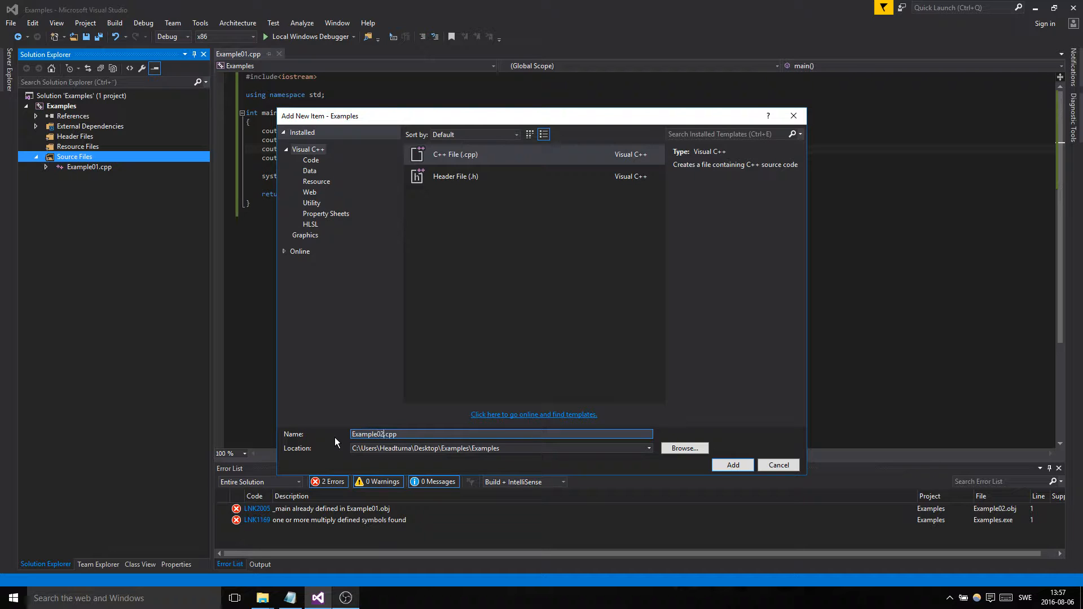
pyautogui.click(731, 465)
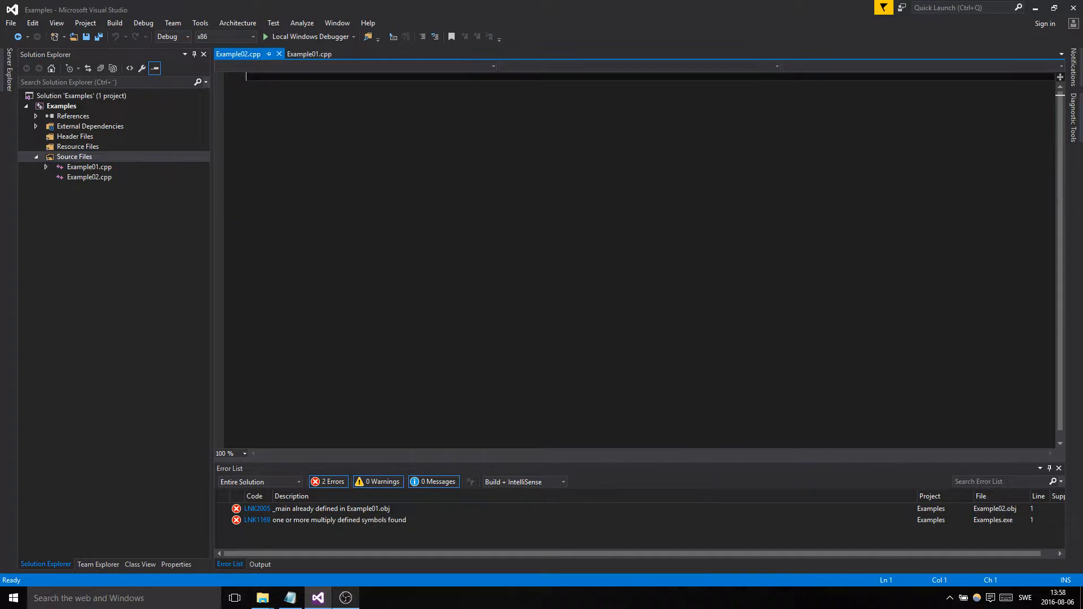
# - Copy the whole Example01.cpp program into Example02.cpp
pyautogui.click(88, 167)
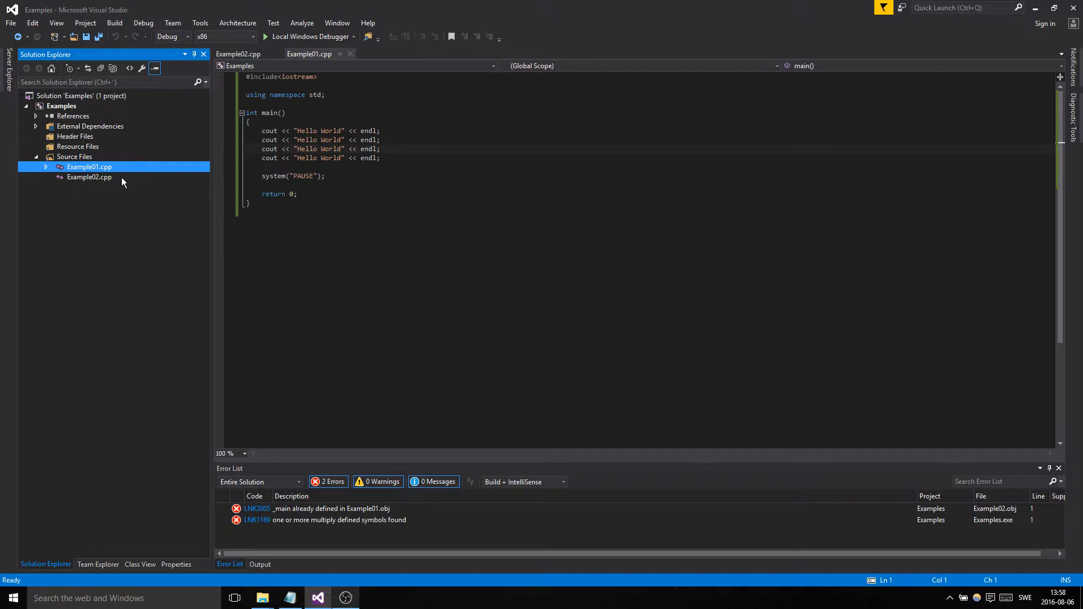
pyautogui.click(238, 54)
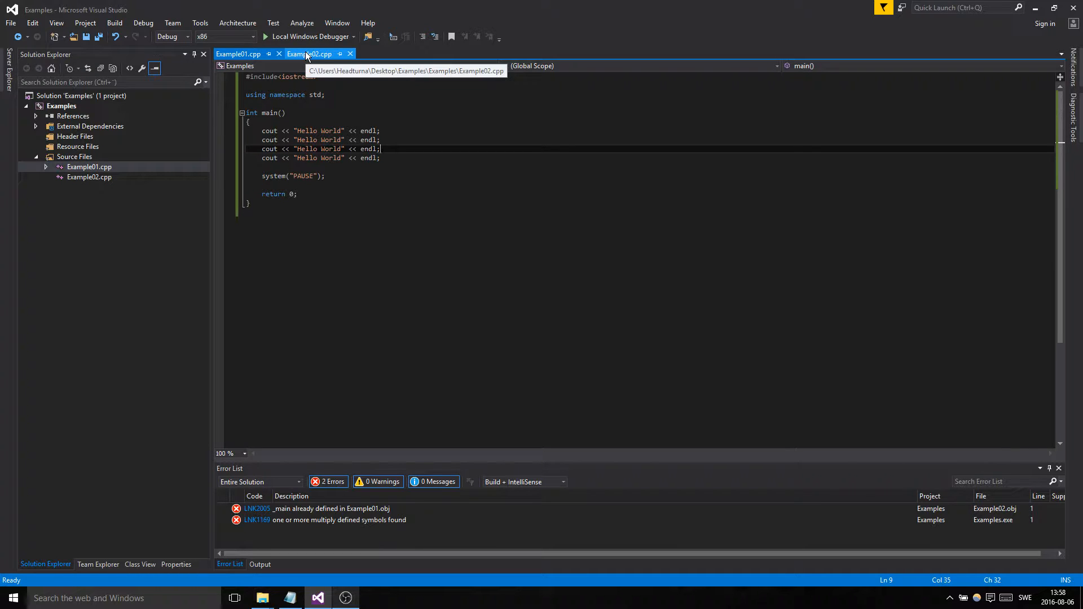
pyautogui.click(238, 53)
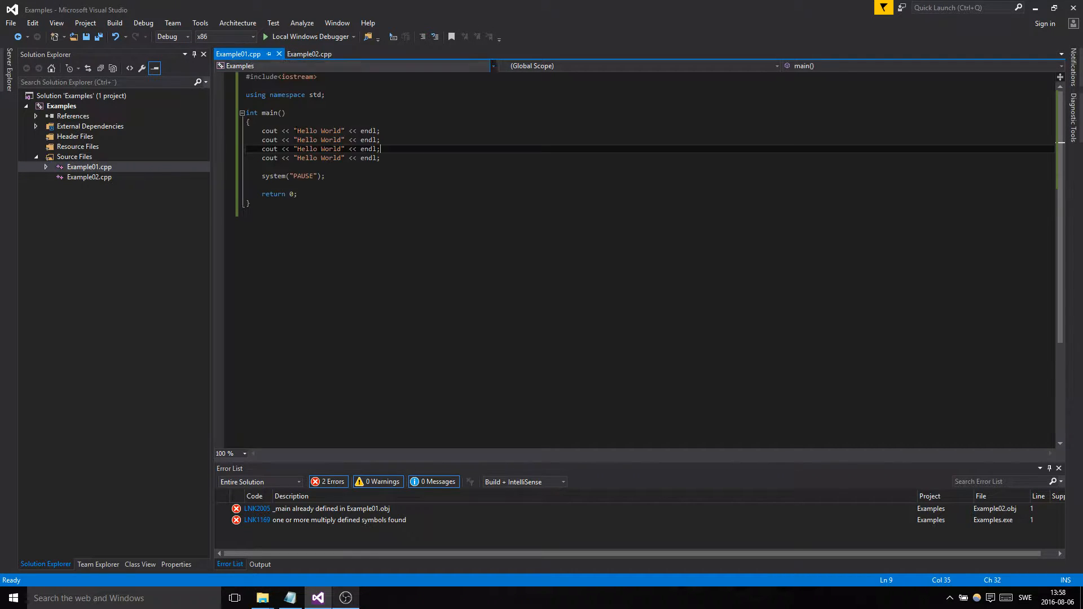
pyautogui.press('ctrl+a')
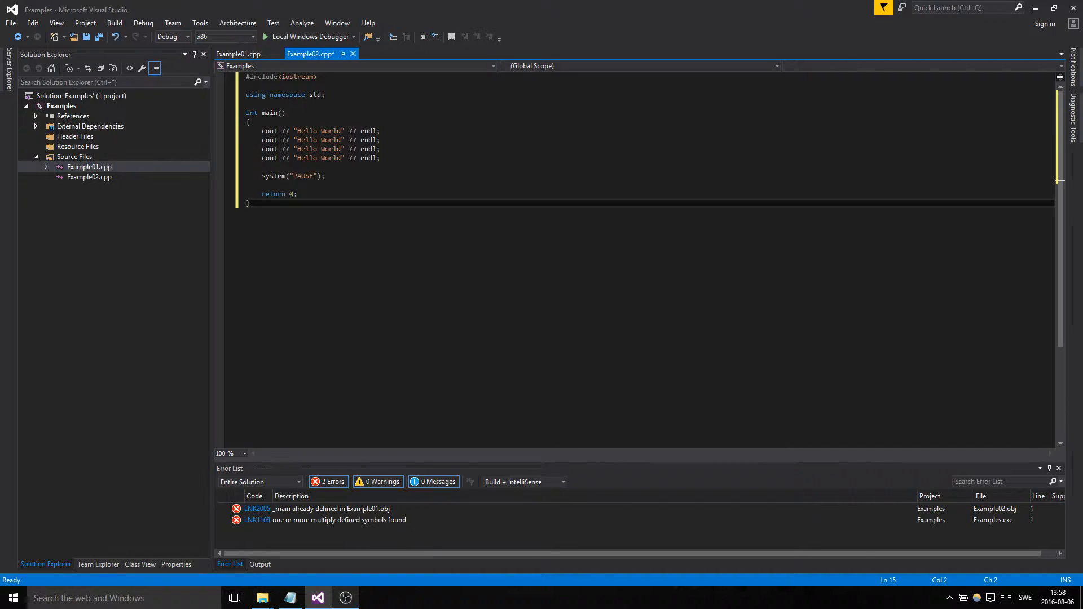
pyautogui.click(238, 53)
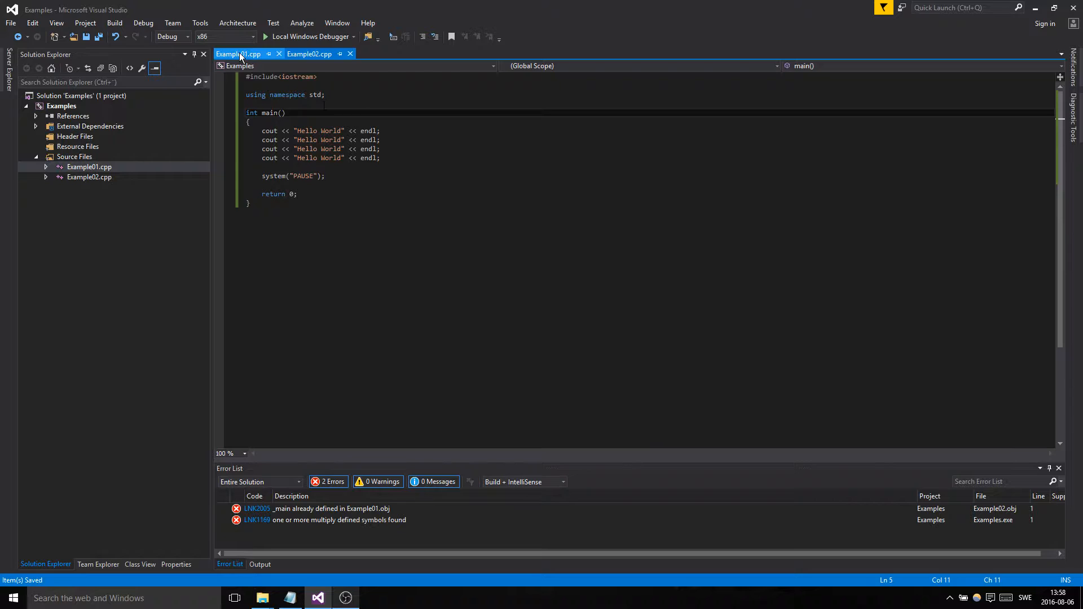
pyautogui.click(309, 55)
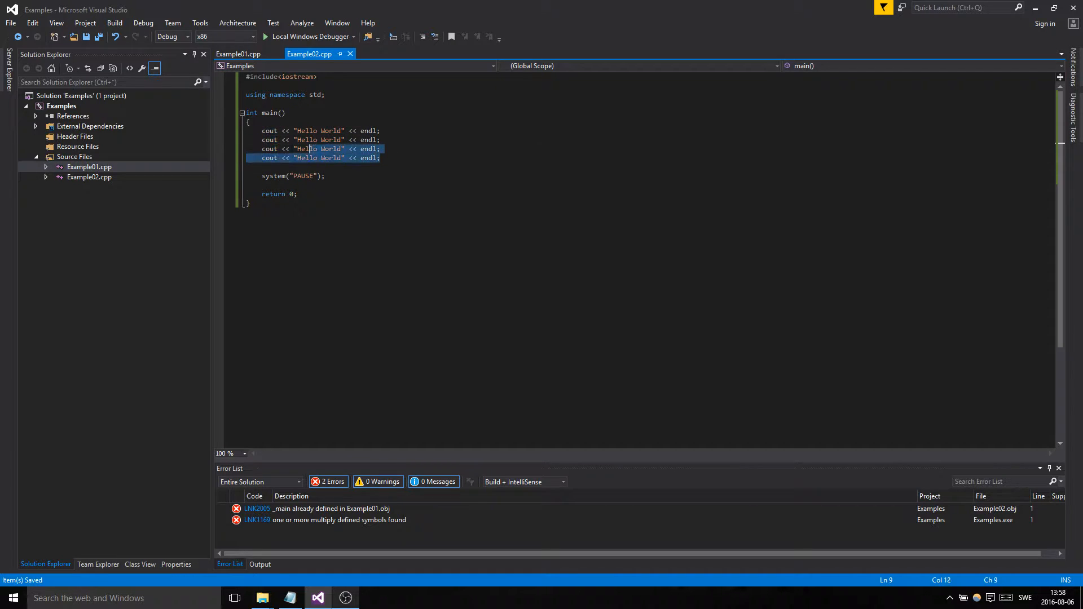
# - Delete the Hello World cout lines, then build without running the last successful build
pyautogui.press('Delete')
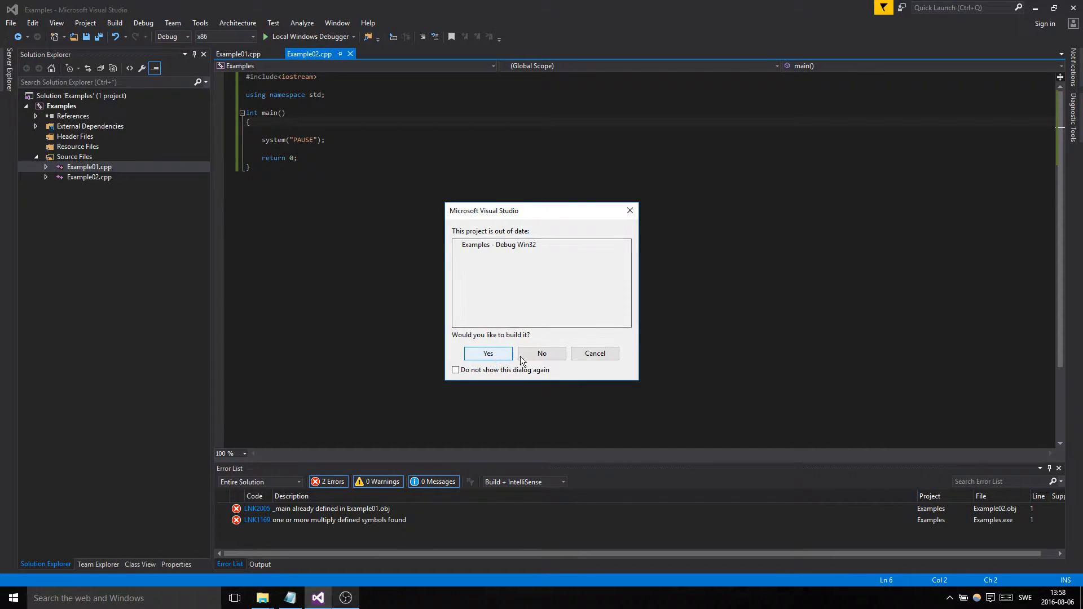
pyautogui.click(487, 354)
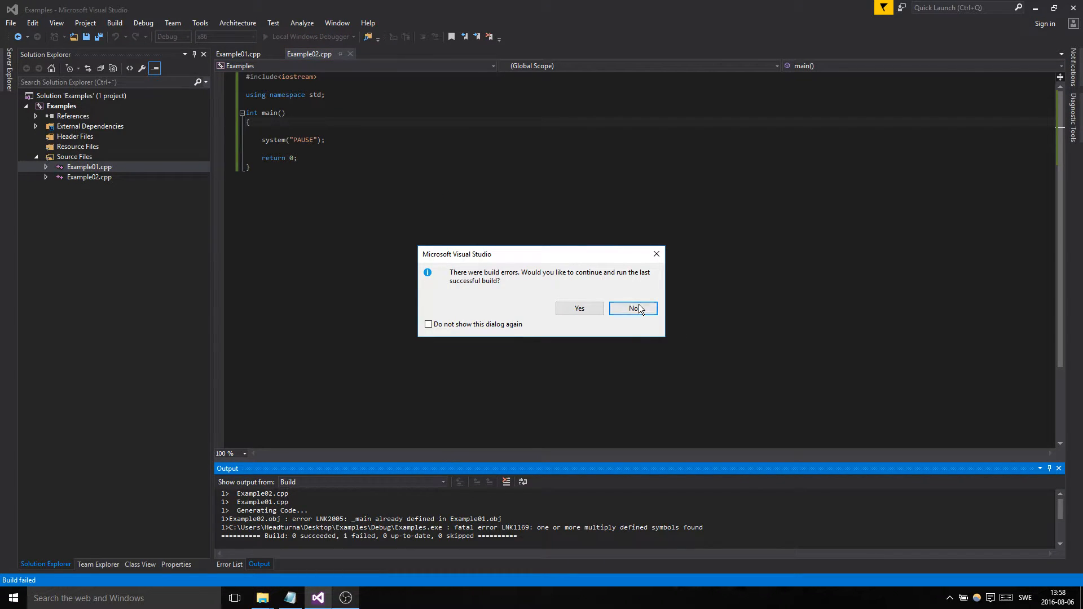
pyautogui.click(631, 308)
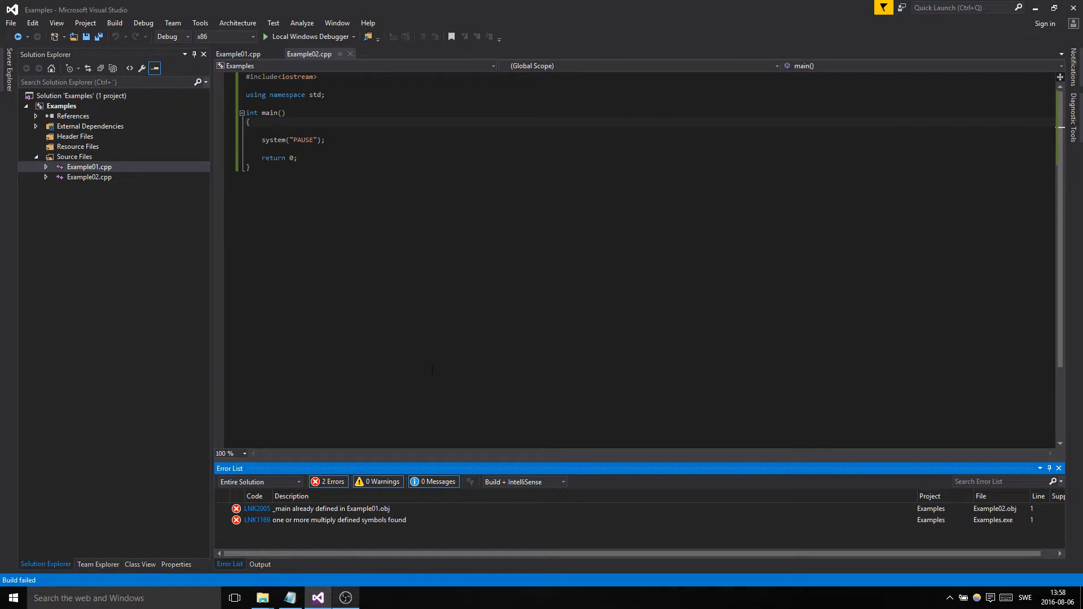
# - Select all of Example01.cpp's code and comment it out with Ctrl+K, Ctrl+C
pyautogui.click(237, 54)
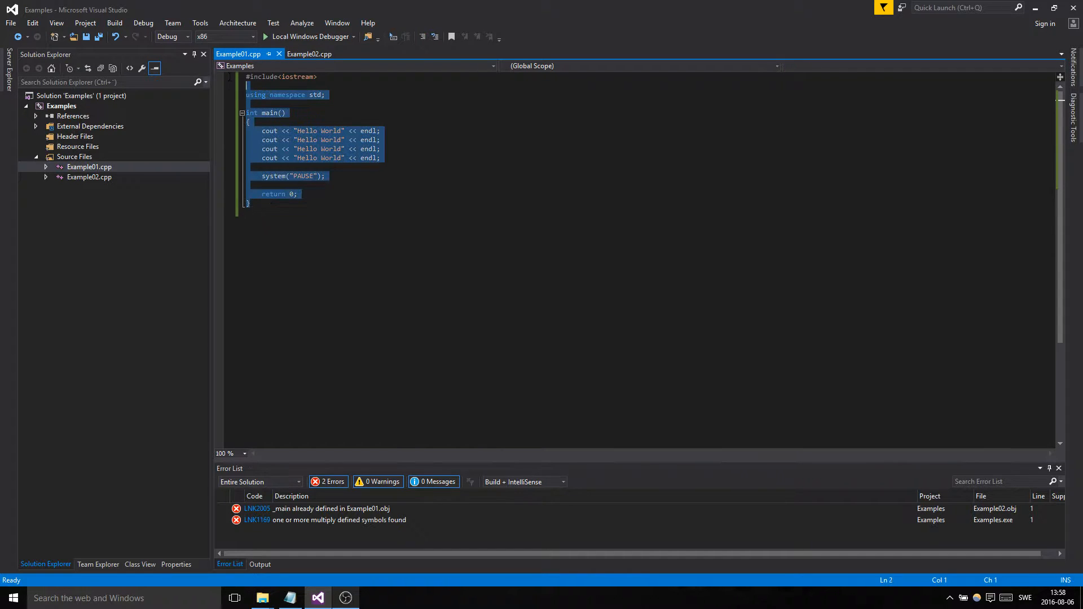
pyautogui.moveTo(421, 37)
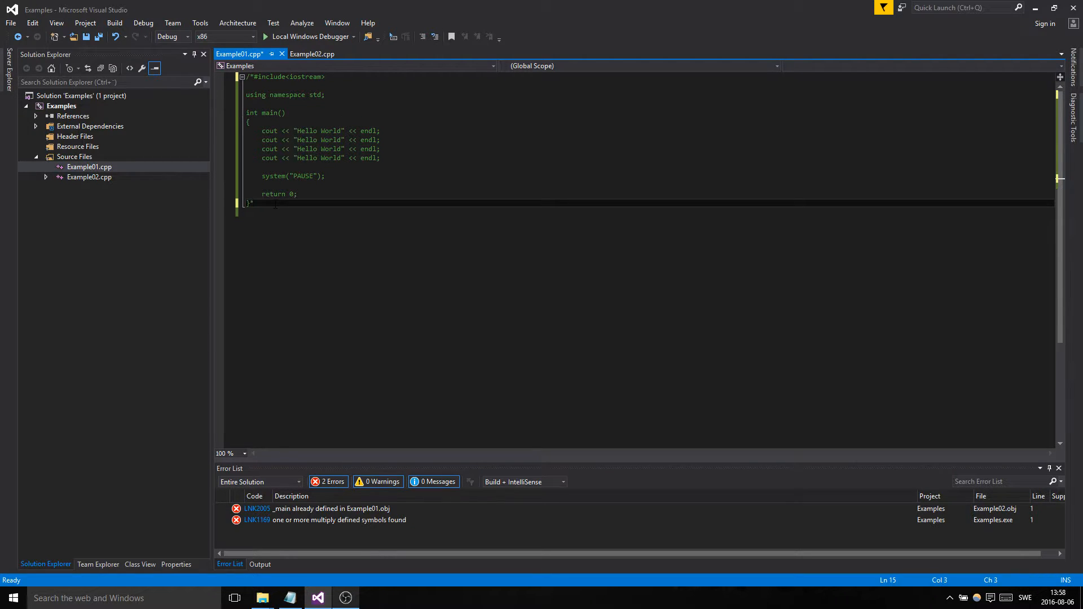
pyautogui.write('/')
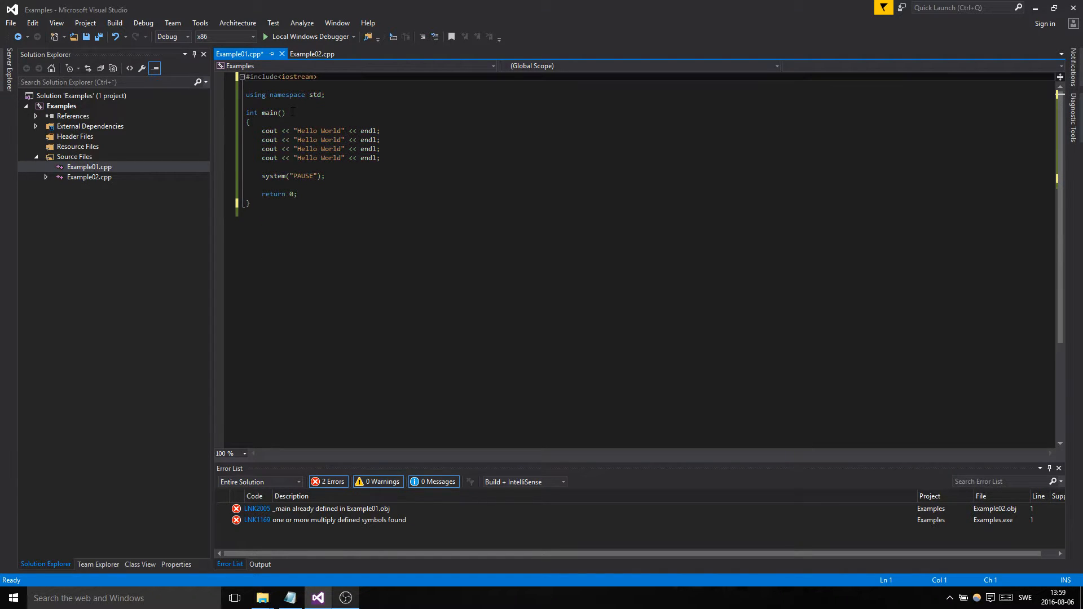
pyautogui.write('//')
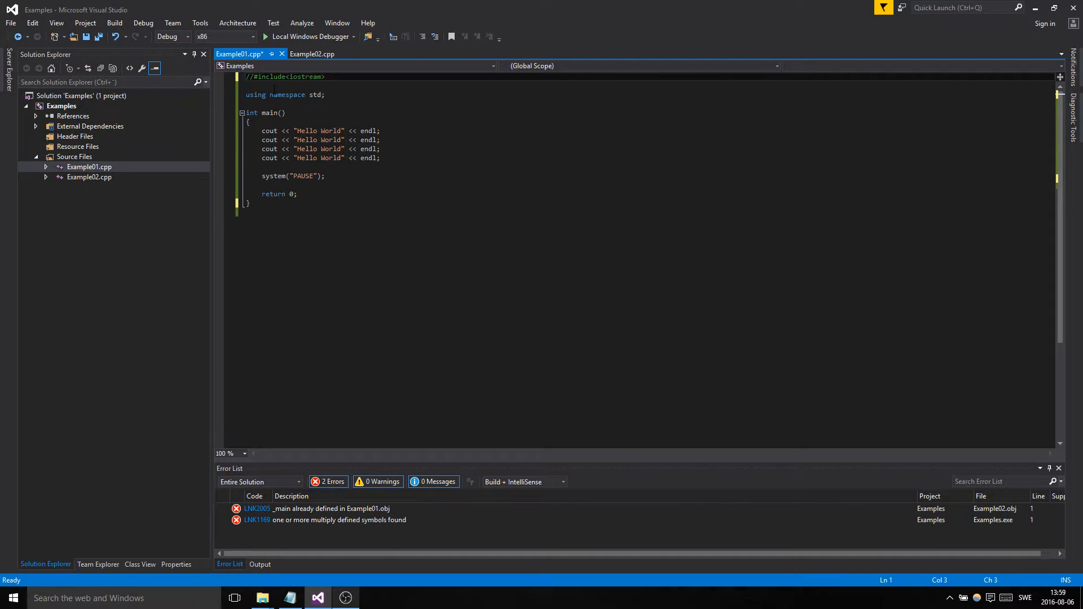
pyautogui.click(312, 53)
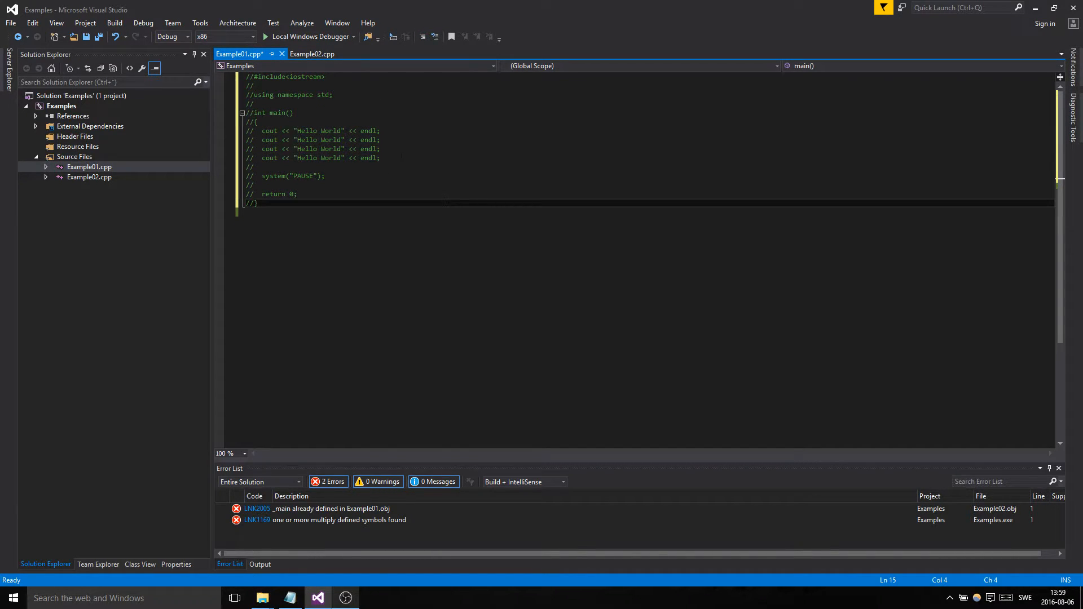
# - Remove Example01.cpp from the project, then re-add it as an existing item
pyautogui.rightClick(89, 166)
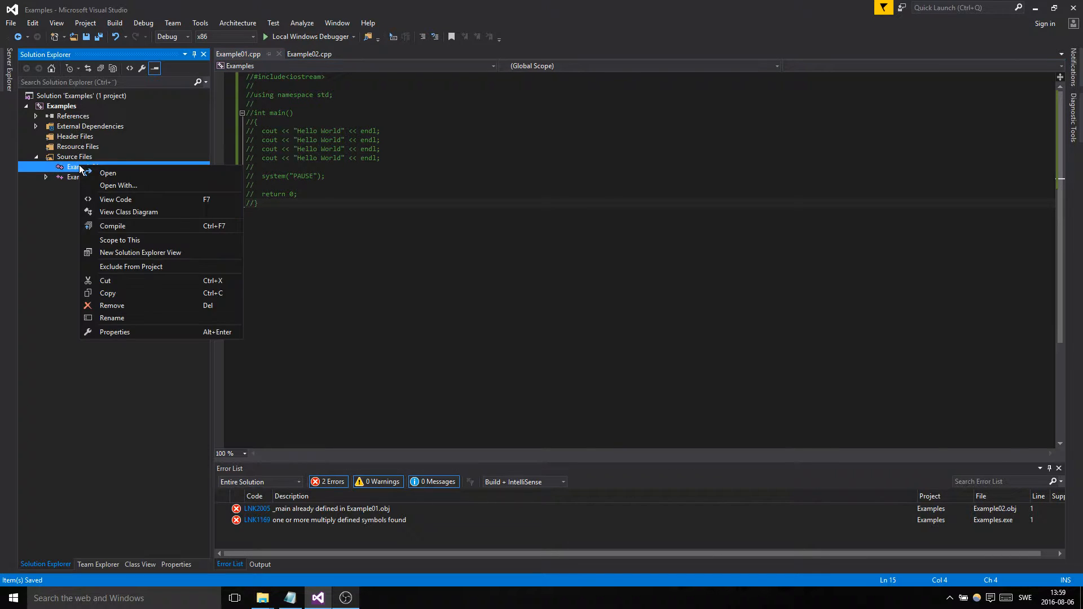
pyautogui.moveTo(114, 332)
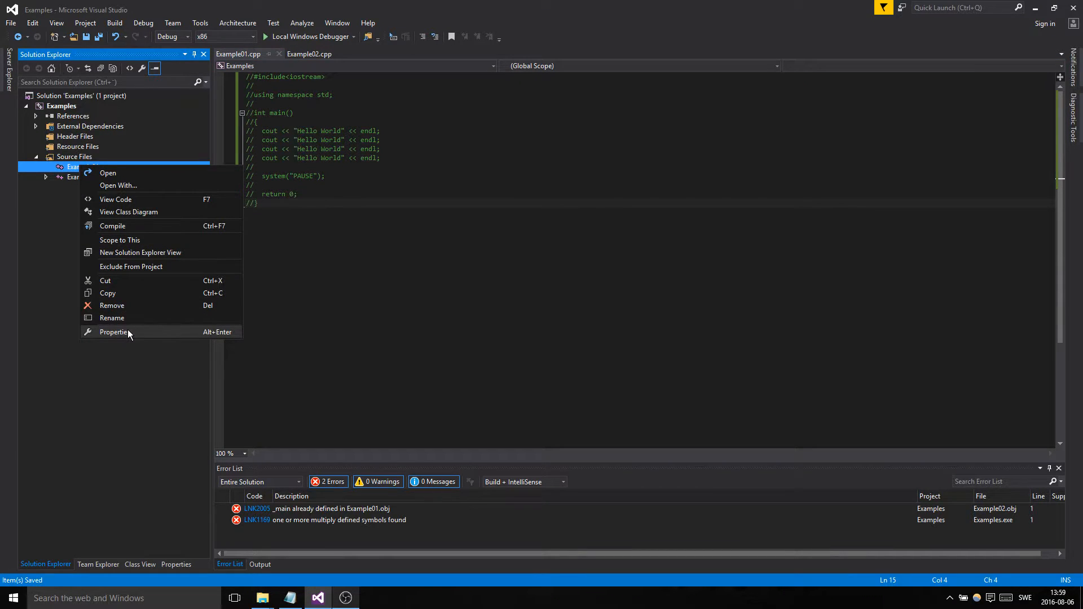
pyautogui.moveTo(125, 266)
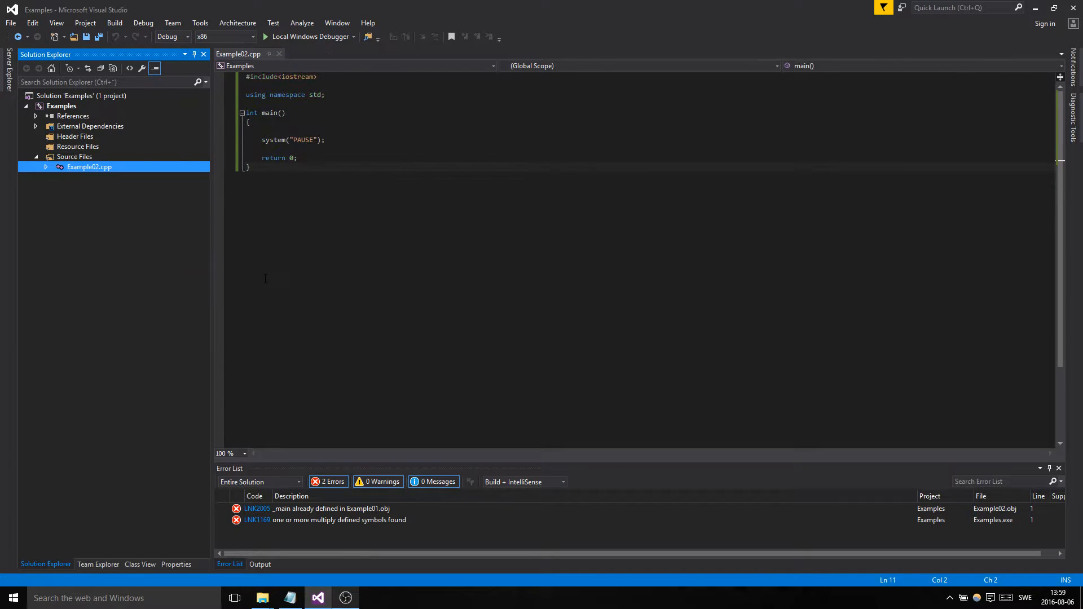
pyautogui.rightClick(74, 157)
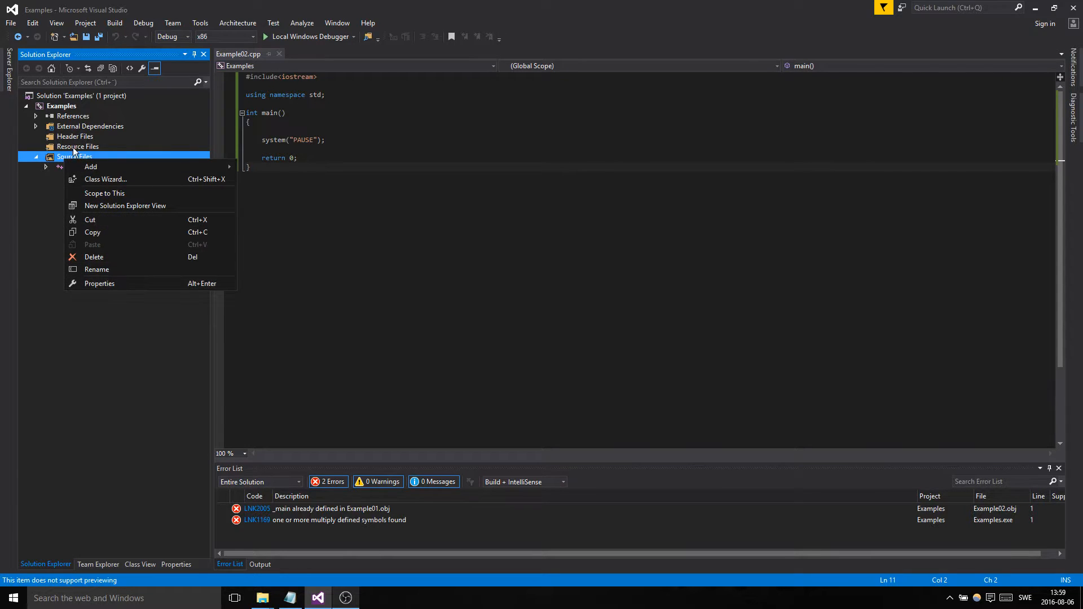
pyautogui.click(90, 167)
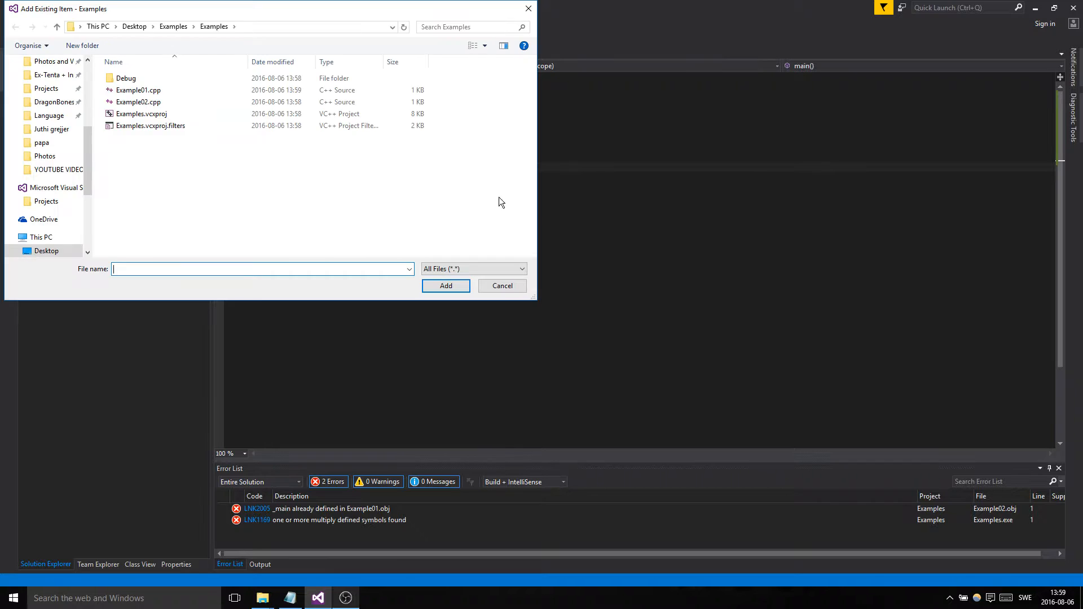
pyautogui.click(138, 90)
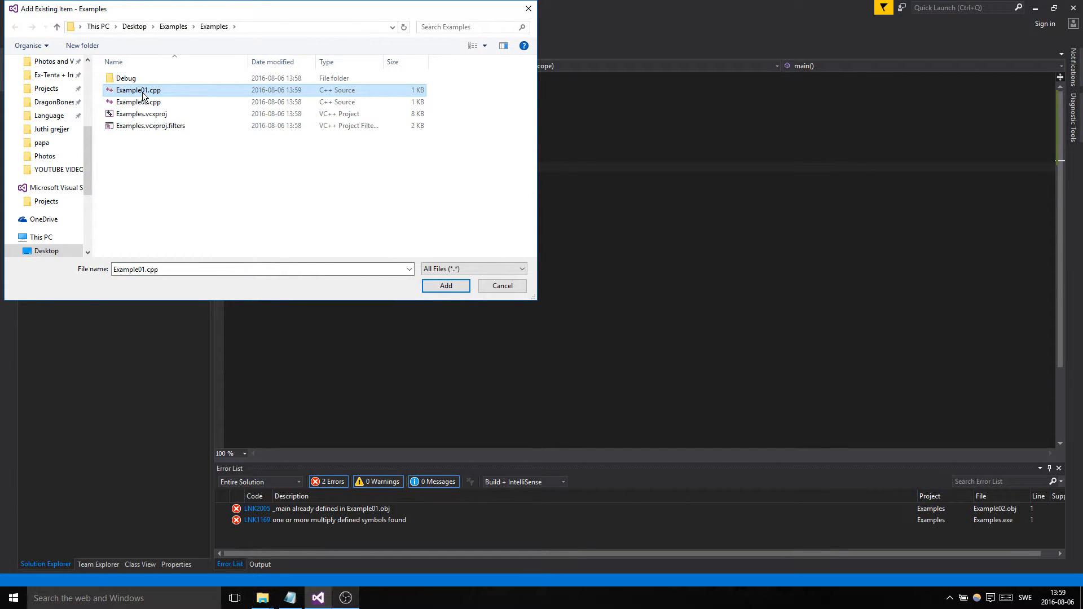
pyautogui.click(446, 285)
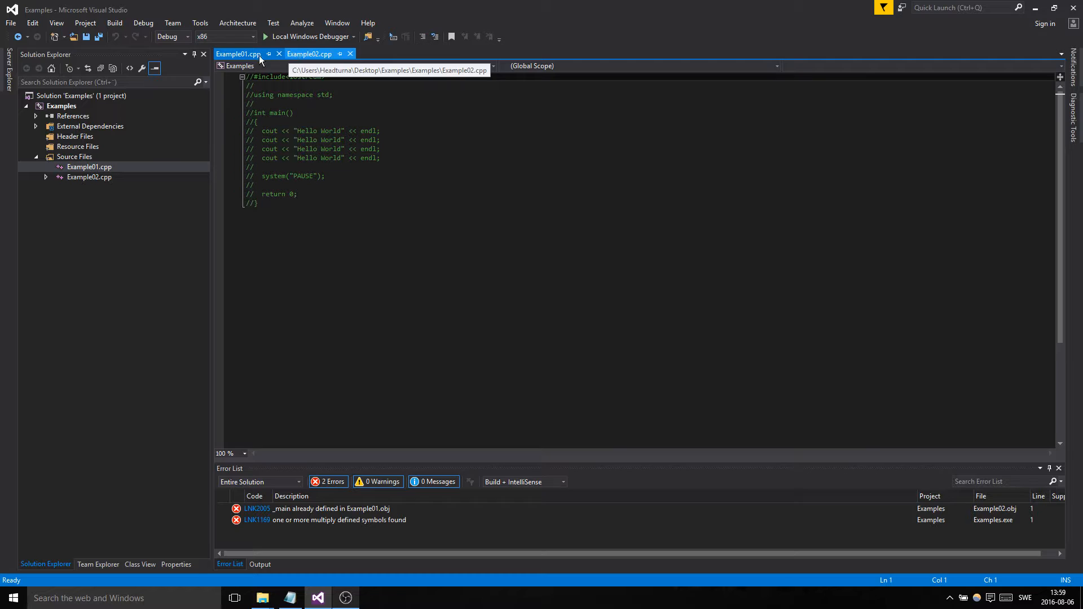
# - In Example02.cpp, add blank lines after the iostream include and inside main
pyautogui.click(309, 54)
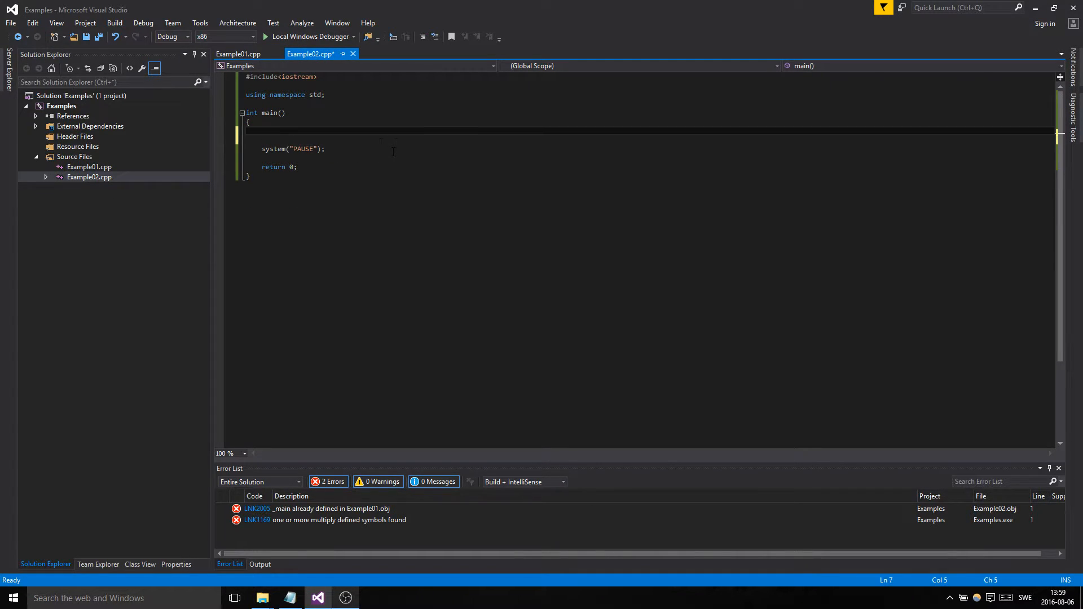
pyautogui.click(238, 53)
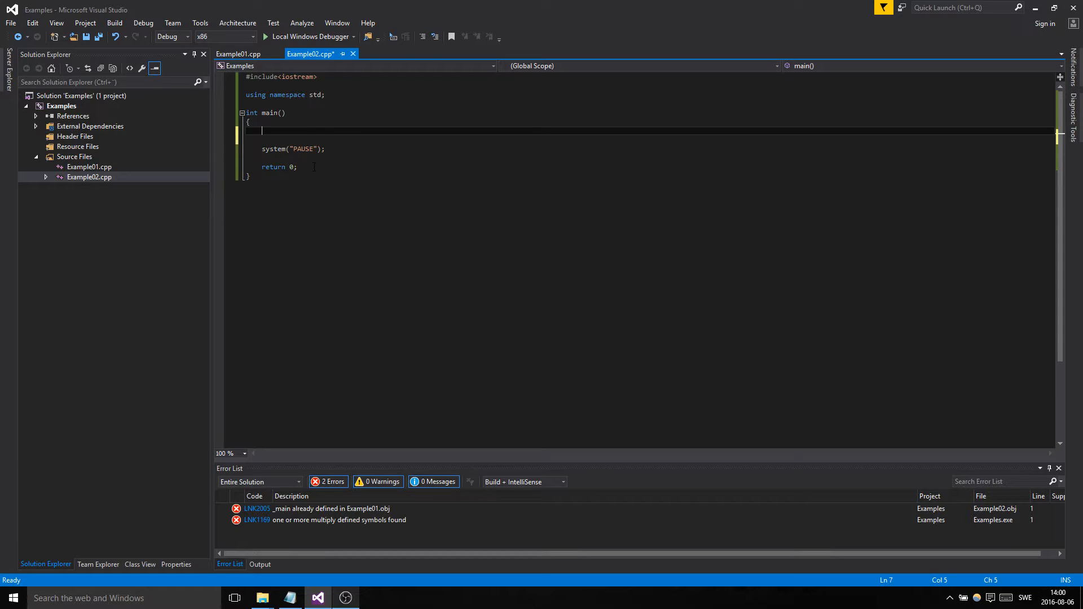
pyautogui.moveTo(406, 194)
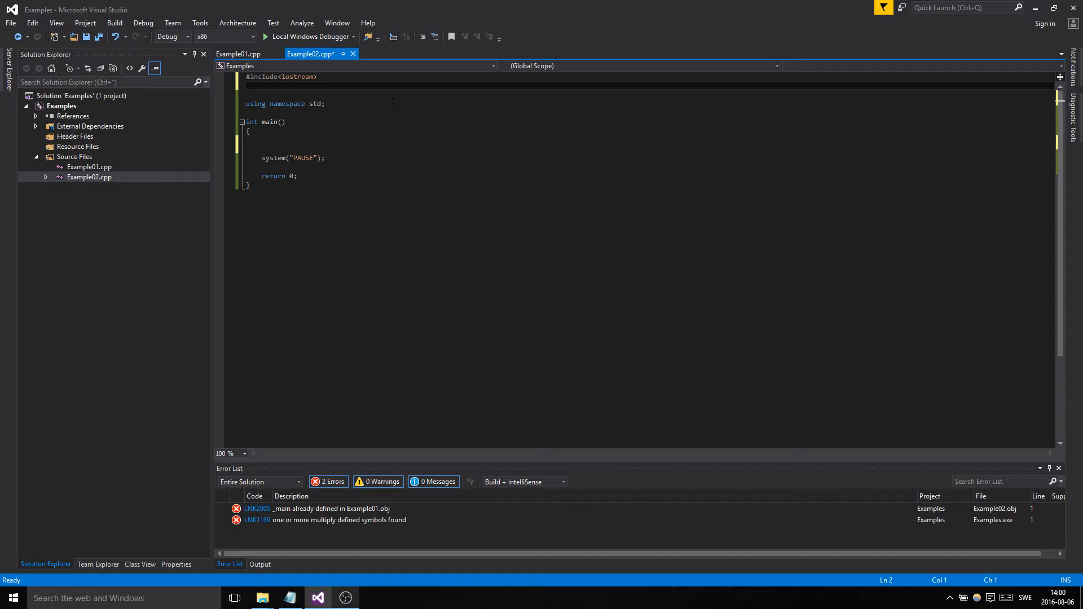
# - Add #include <string> below iostream and delete the gibberish string line in main
pyautogui.write('#include')
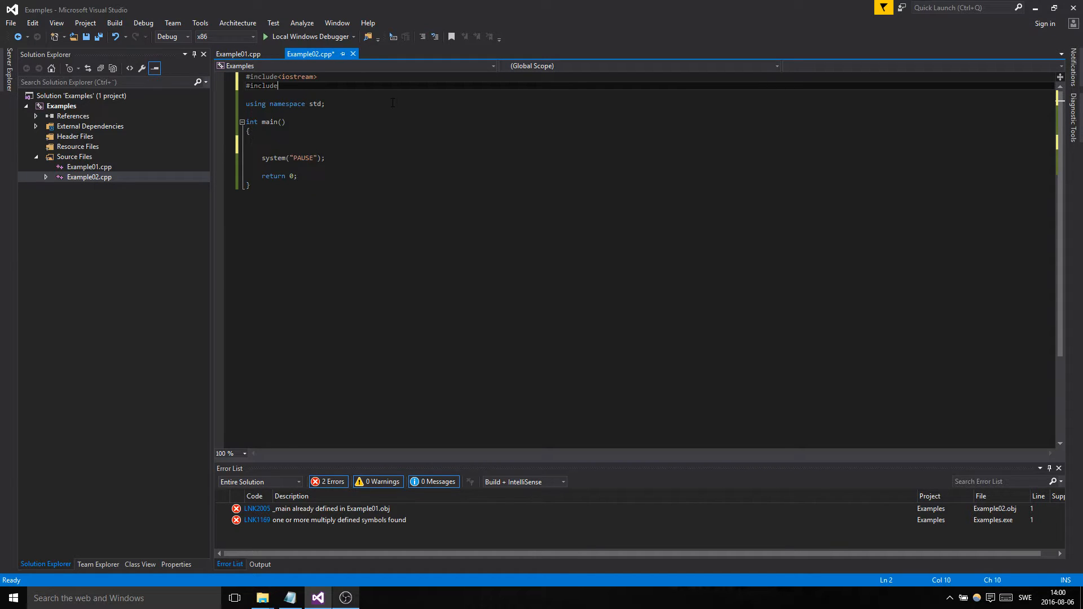
pyautogui.write('string>')
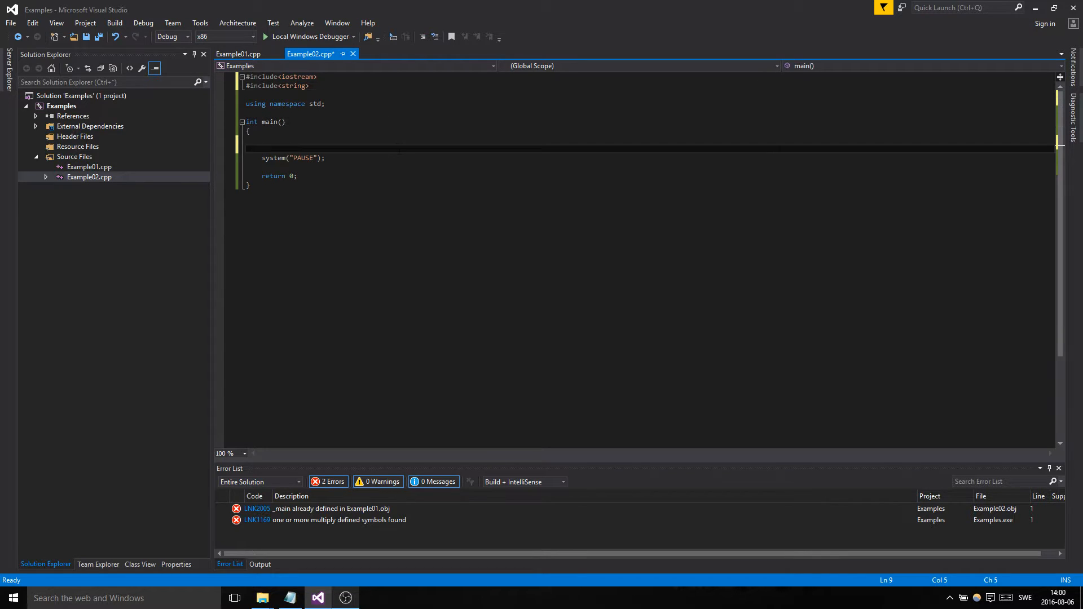
pyautogui.write('"lksadlkdahskjsad"')
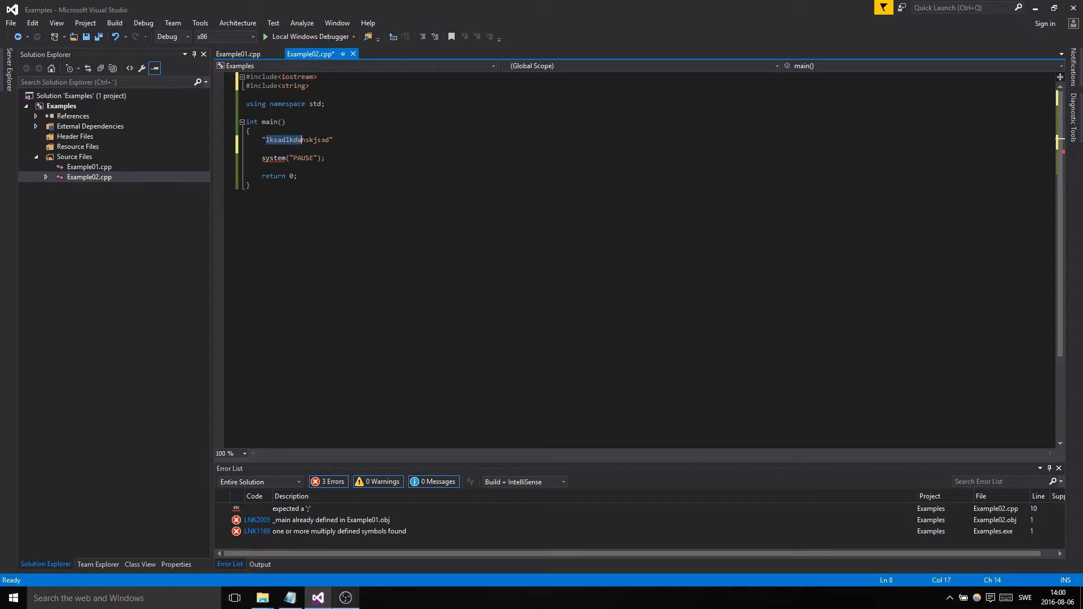
pyautogui.press('Delete')
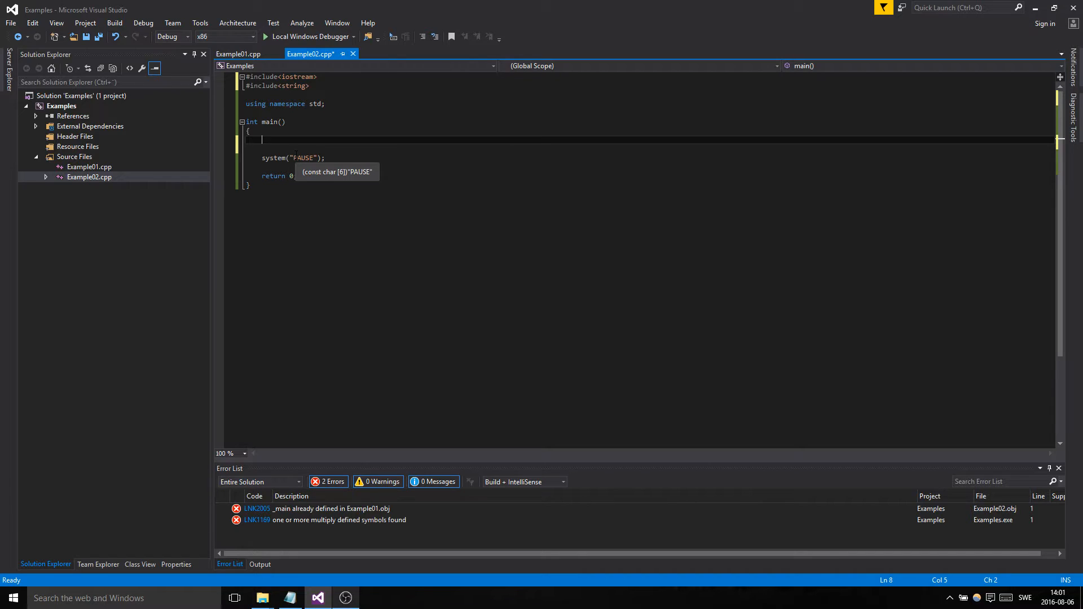
# - Declare string name = ""; as main's first line
pyautogui.write('string')
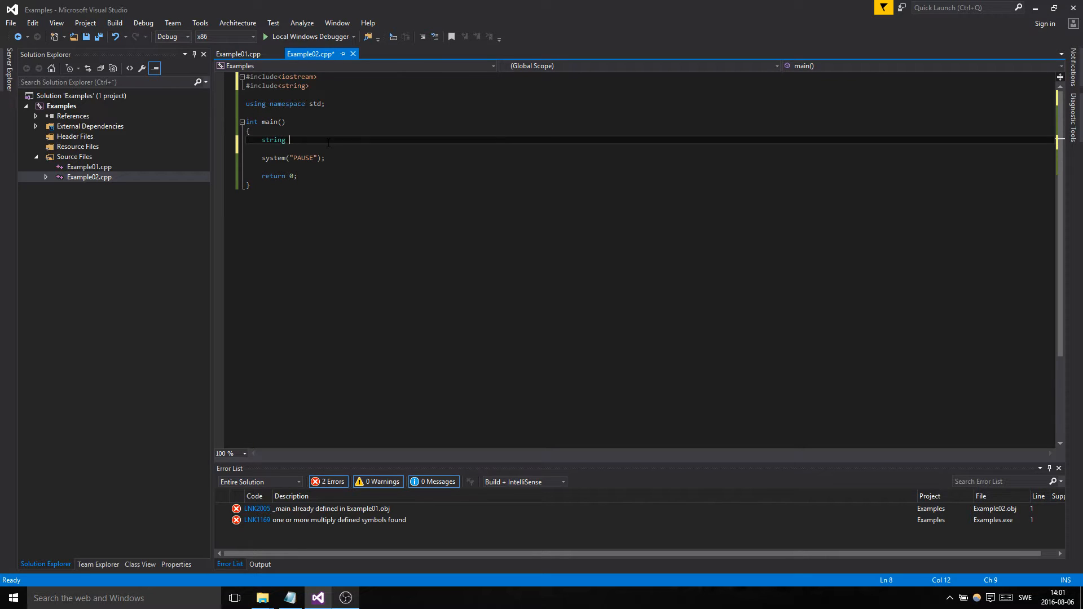
pyautogui.write('name')
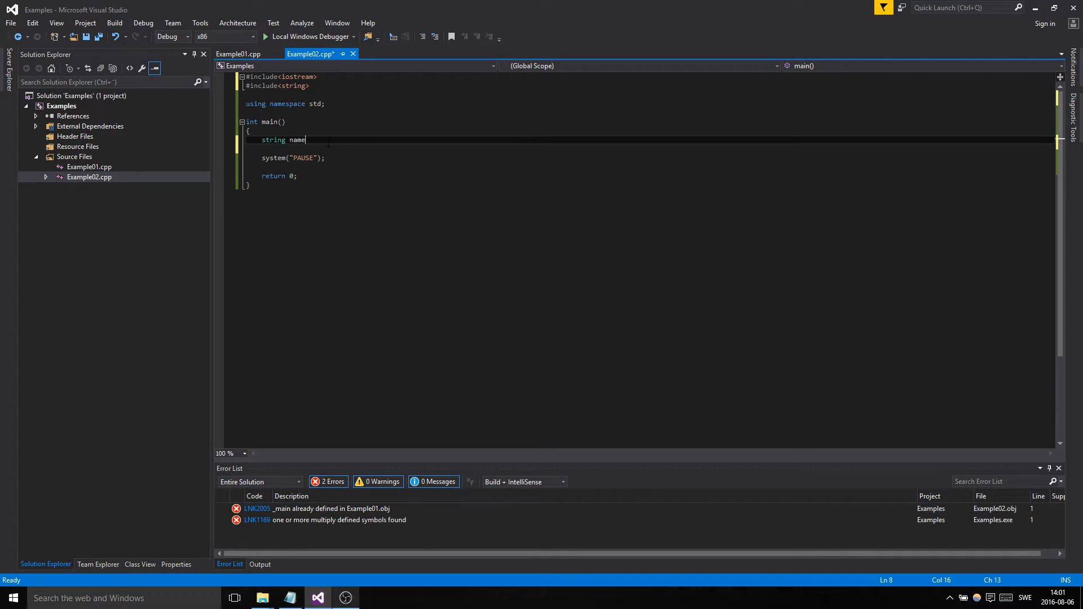
pyautogui.write('?')
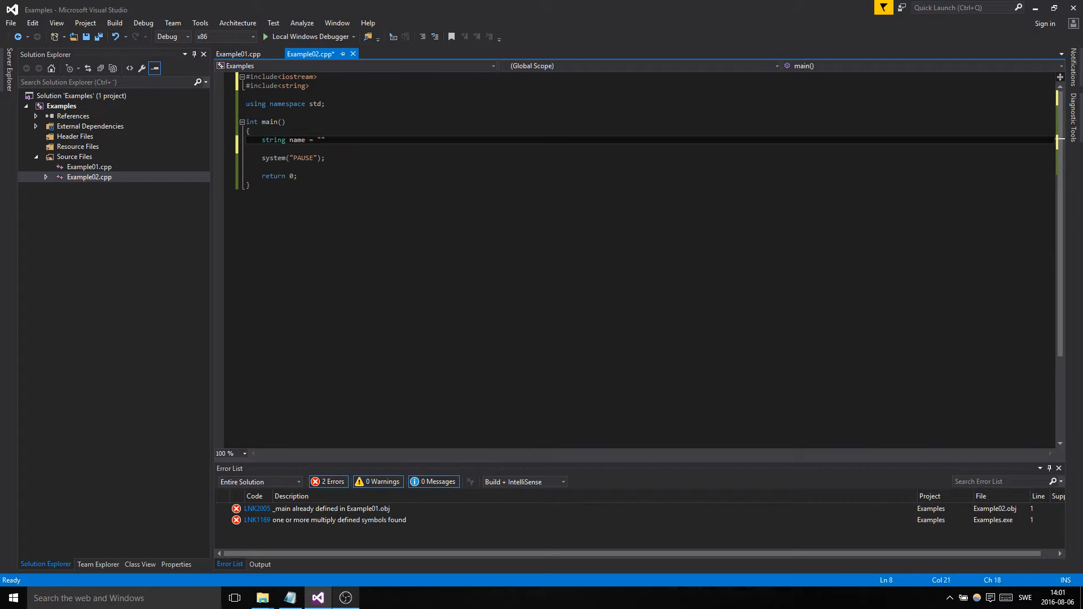
pyautogui.write(';')
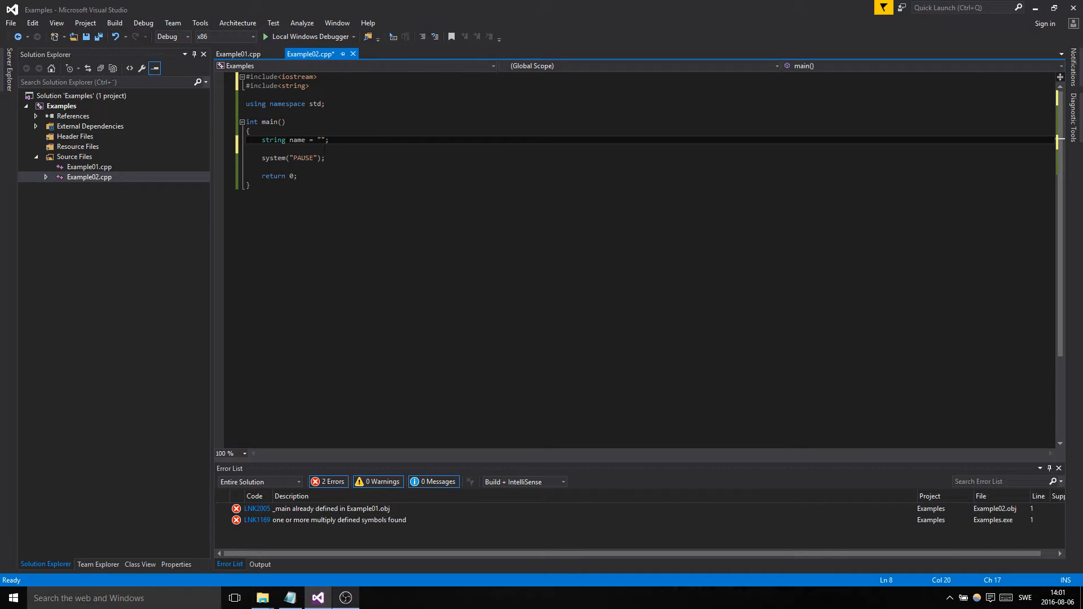
pyautogui.write('vdsdasad')
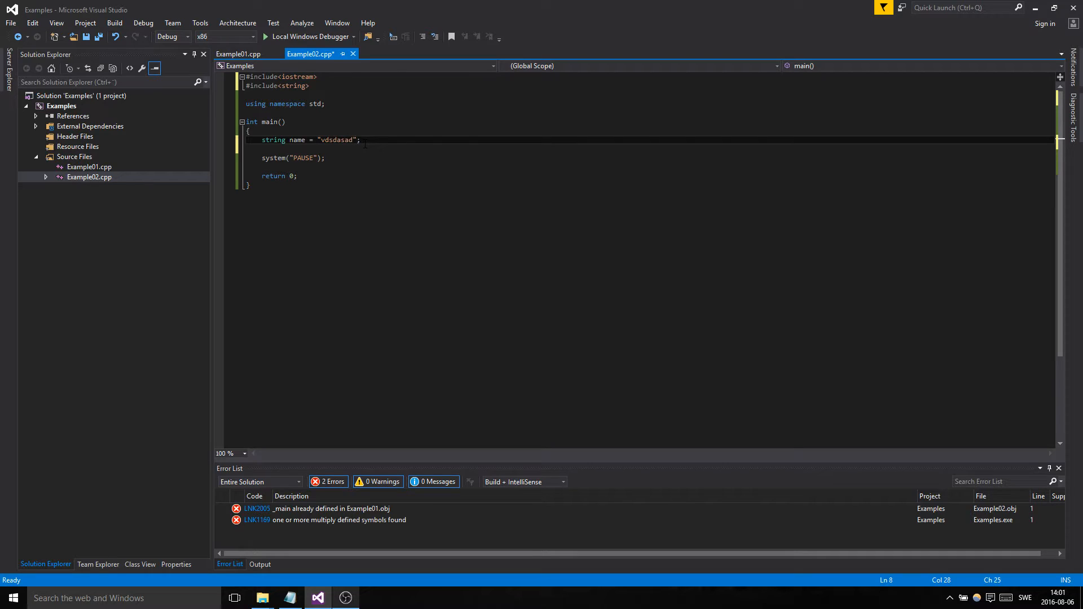
pyautogui.press('BackSpace')
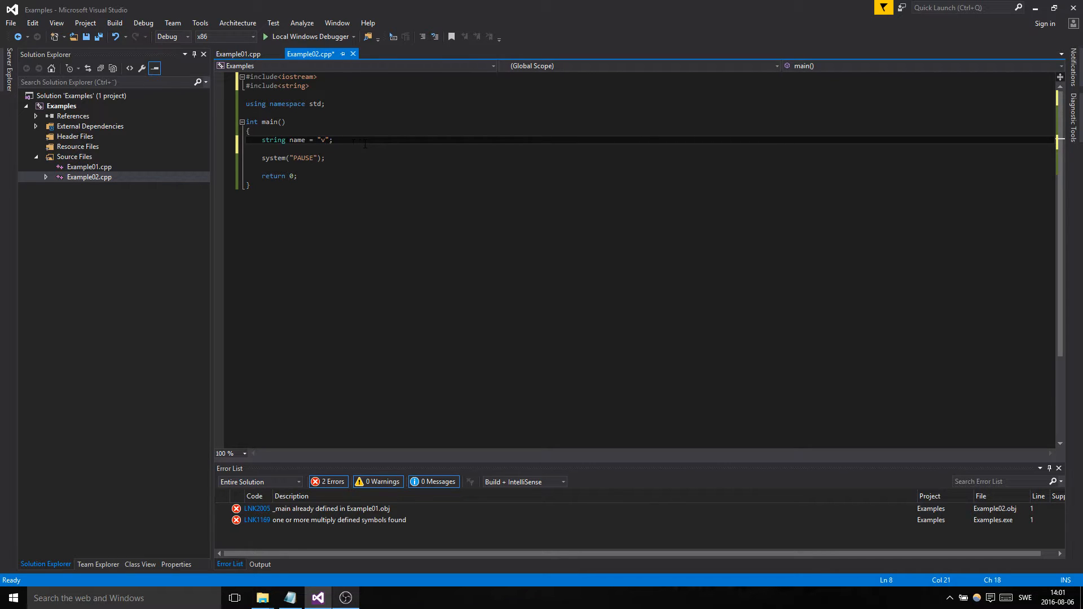
pyautogui.press('Backspace')
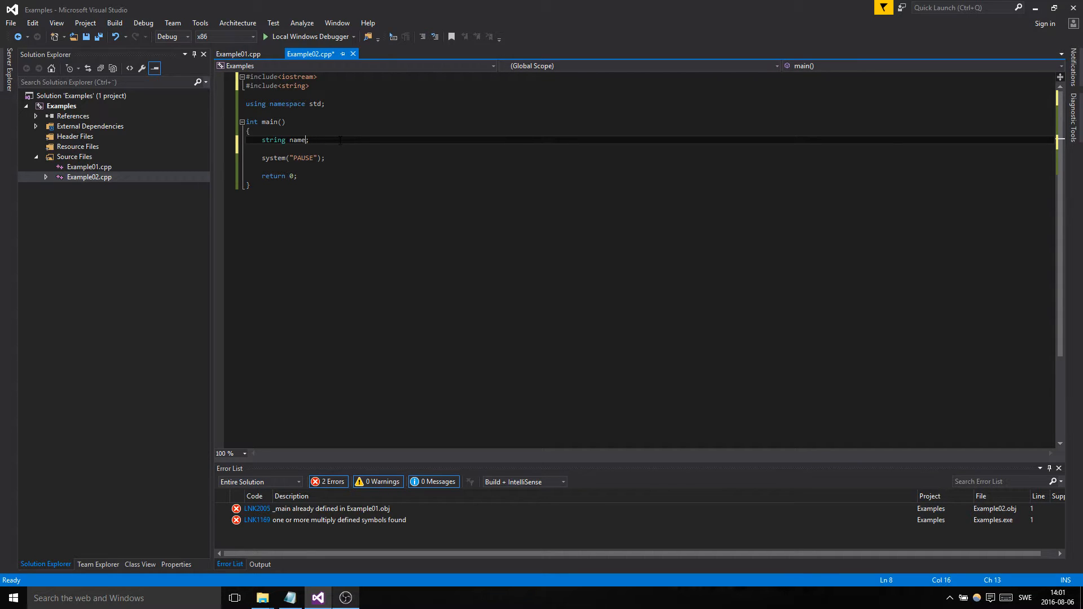
pyautogui.doubleClick(298, 140)
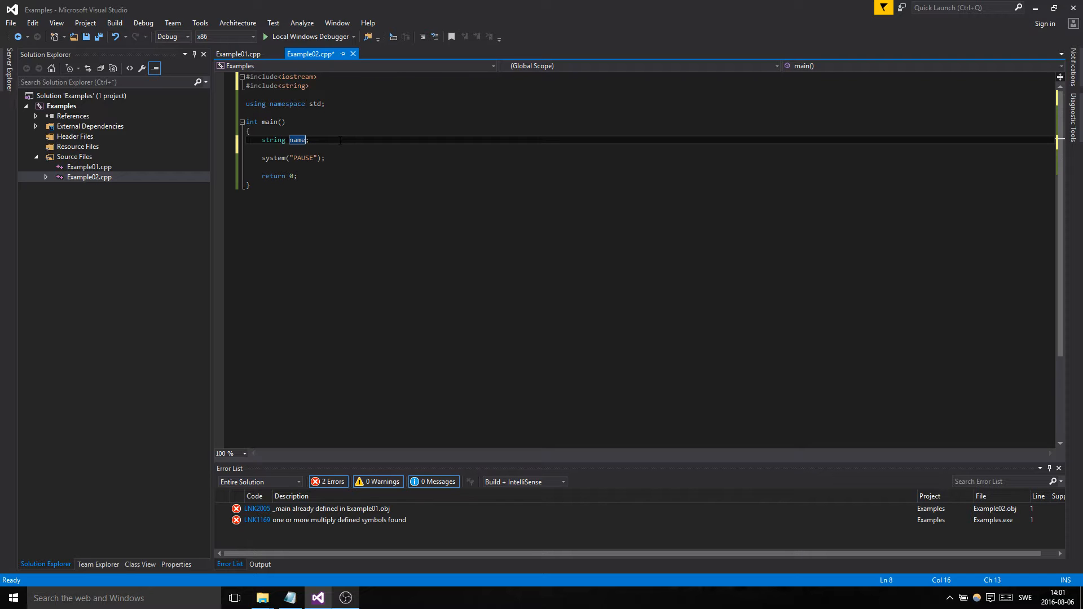
pyautogui.write('= ""')
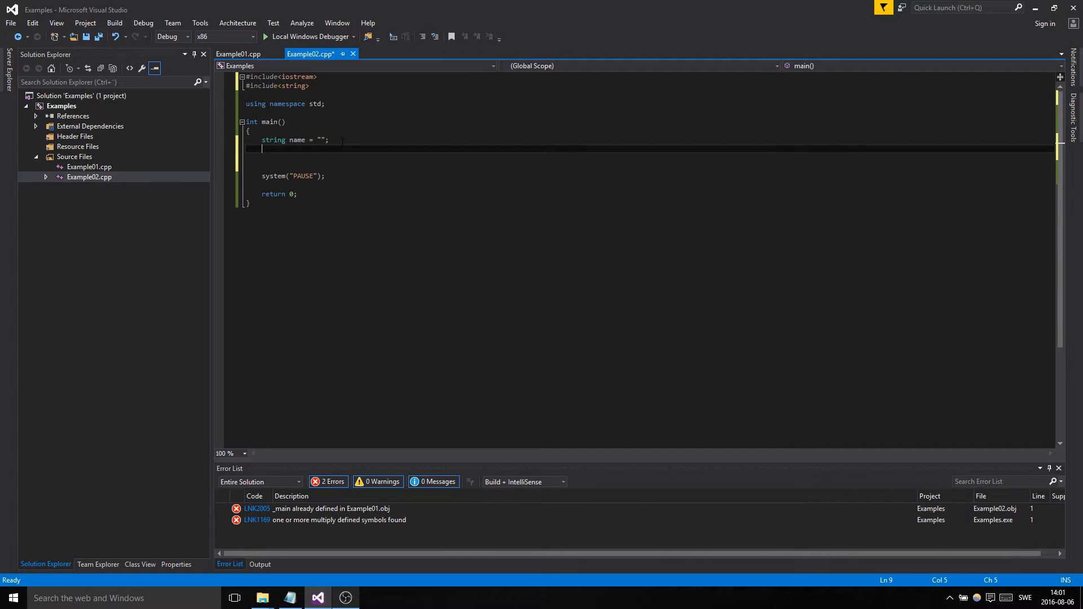
# - Declare int year = 0;, int month = 0; and int date = 0; below name
pyautogui.write('int')
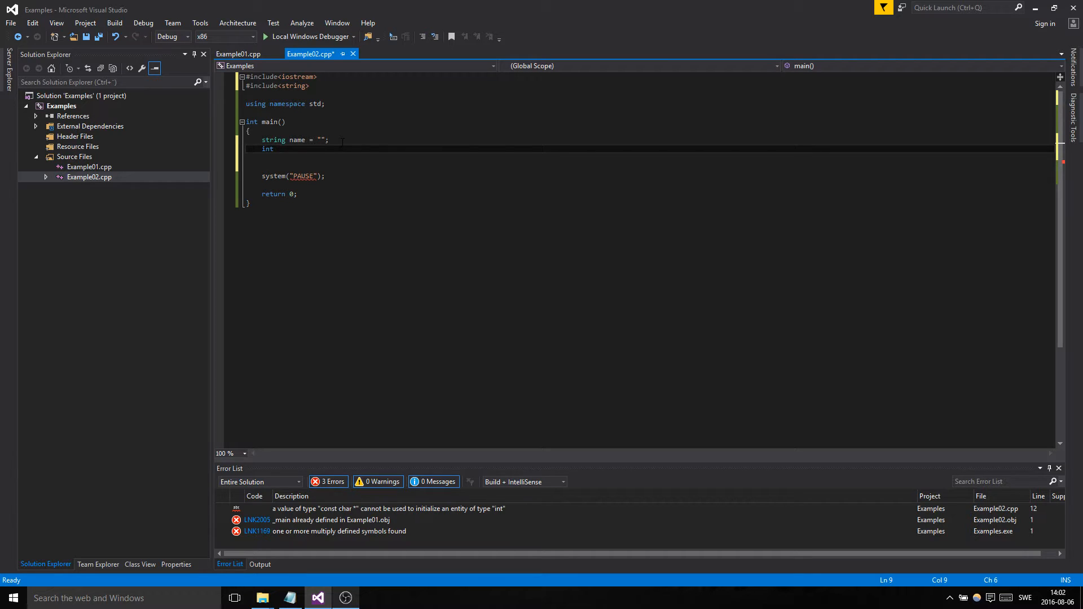
pyautogui.write('year = 0;')
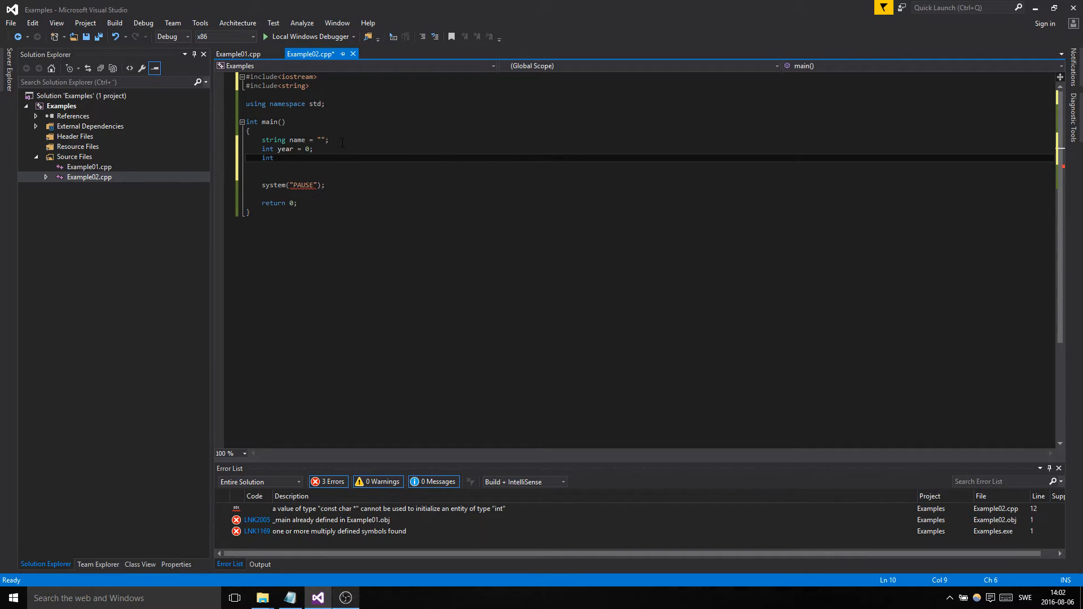
pyautogui.write('month = 0;')
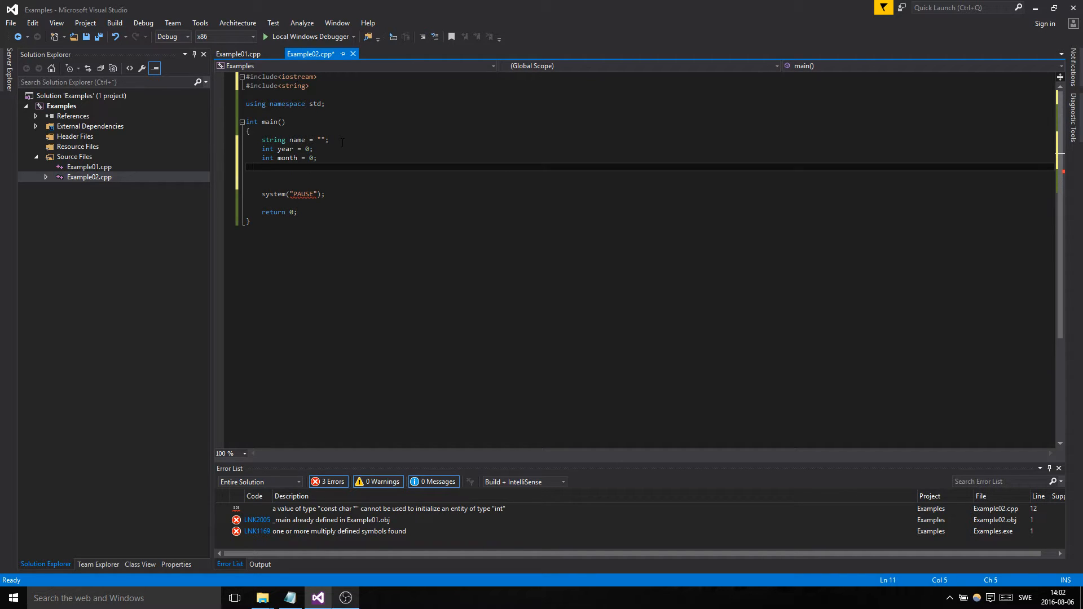
pyautogui.write('int date = 0;')
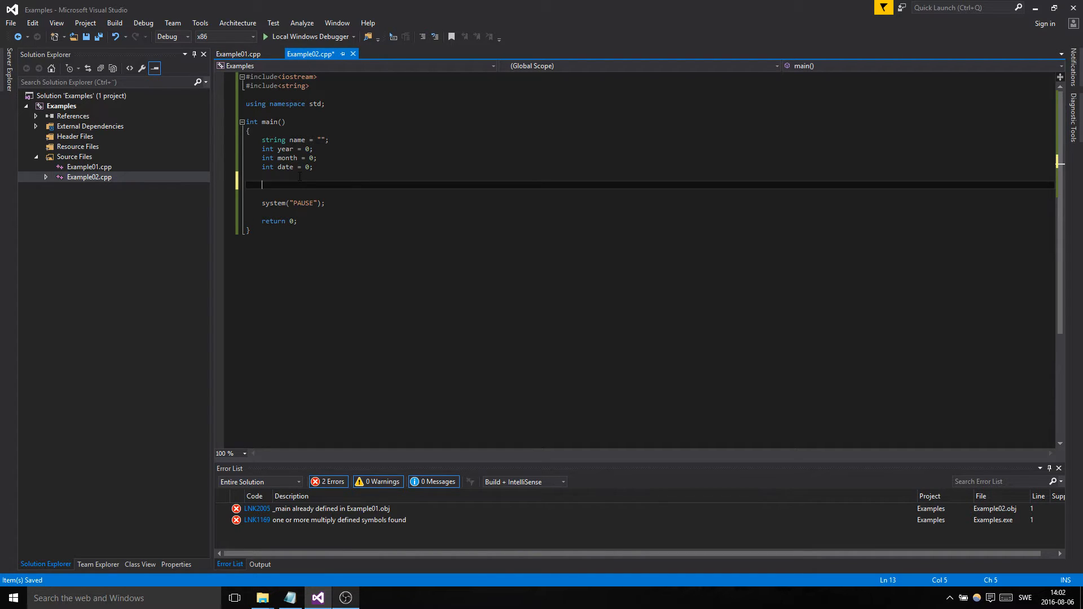
pyautogui.moveTo(455, 227)
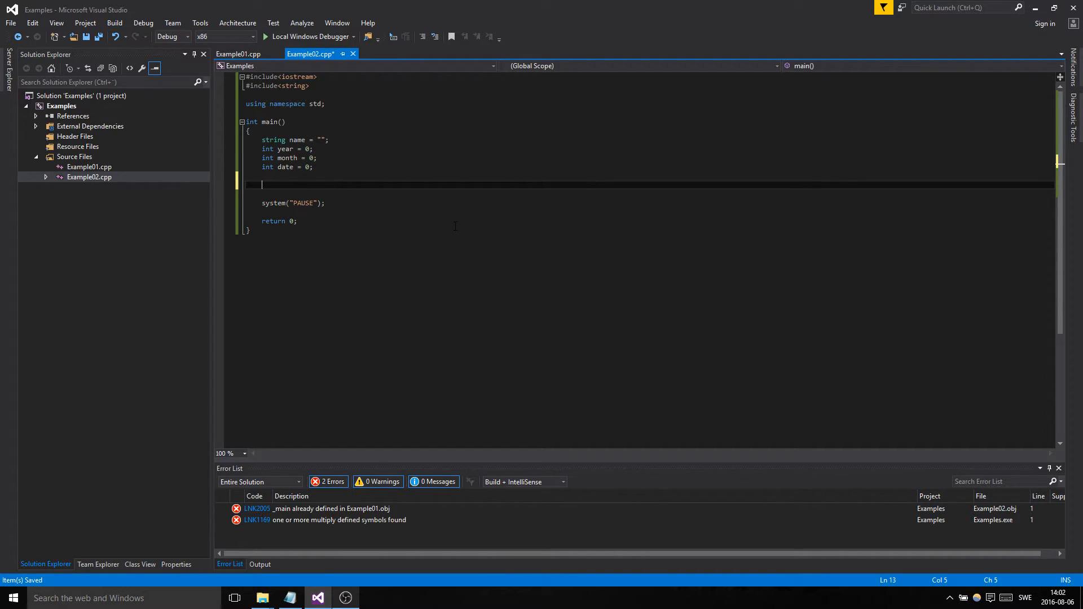
# - Add cout << "Dear user bro, please input a name for bro: "; after the declarations
pyautogui.write('cout <<')
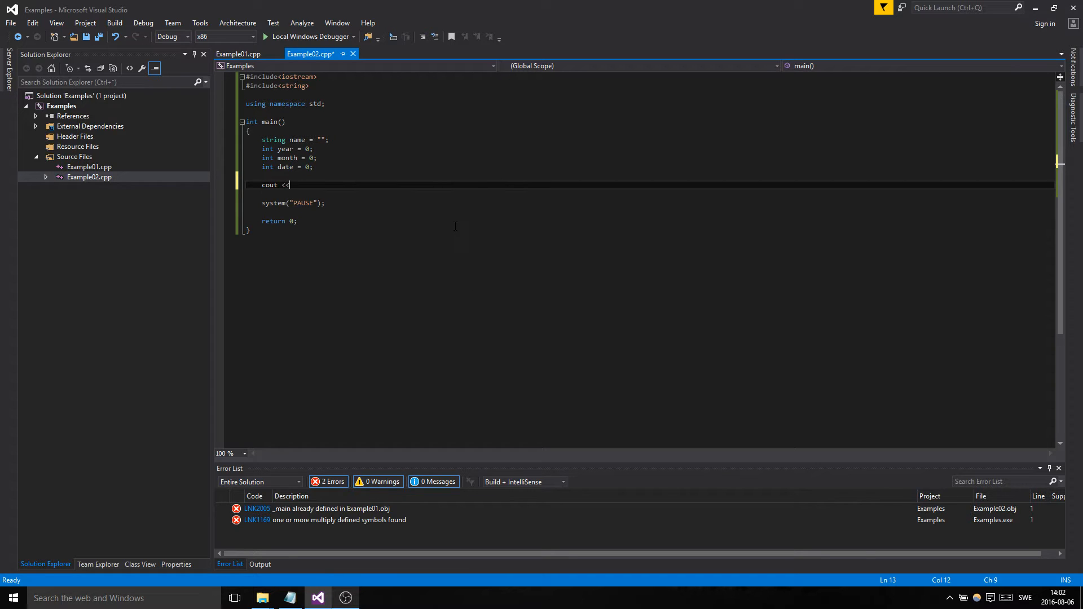
pyautogui.write('"Dear "')
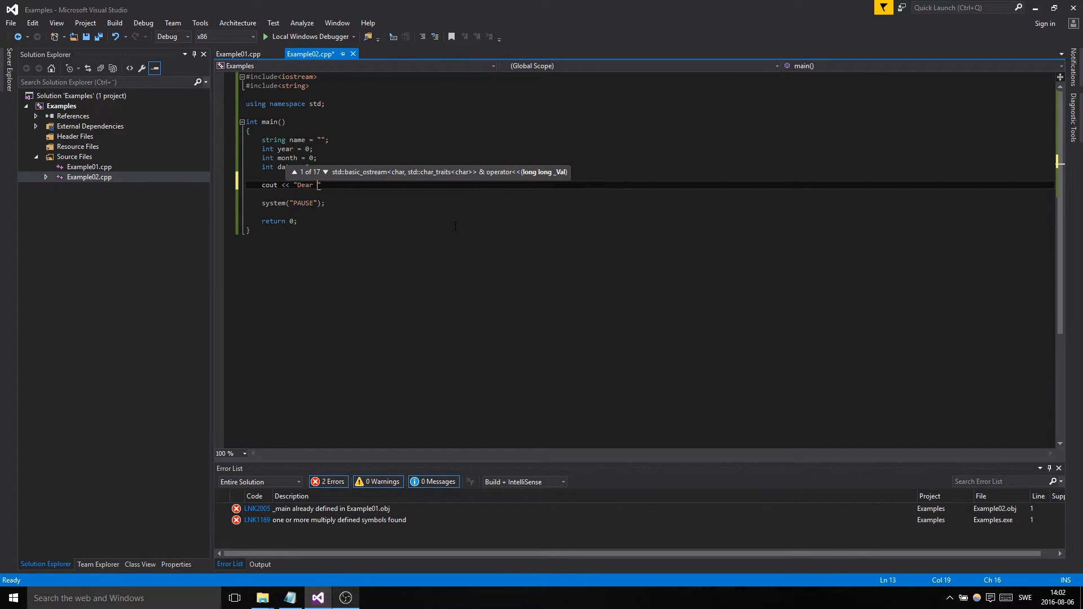
pyautogui.write('user bro, please input a n')
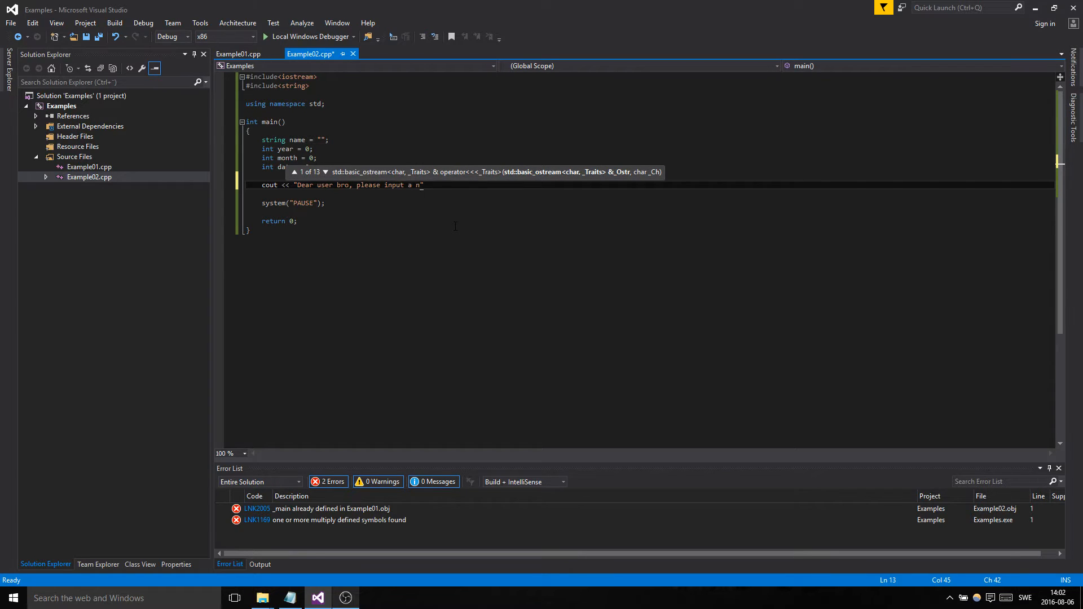
pyautogui.write('ame for bro')
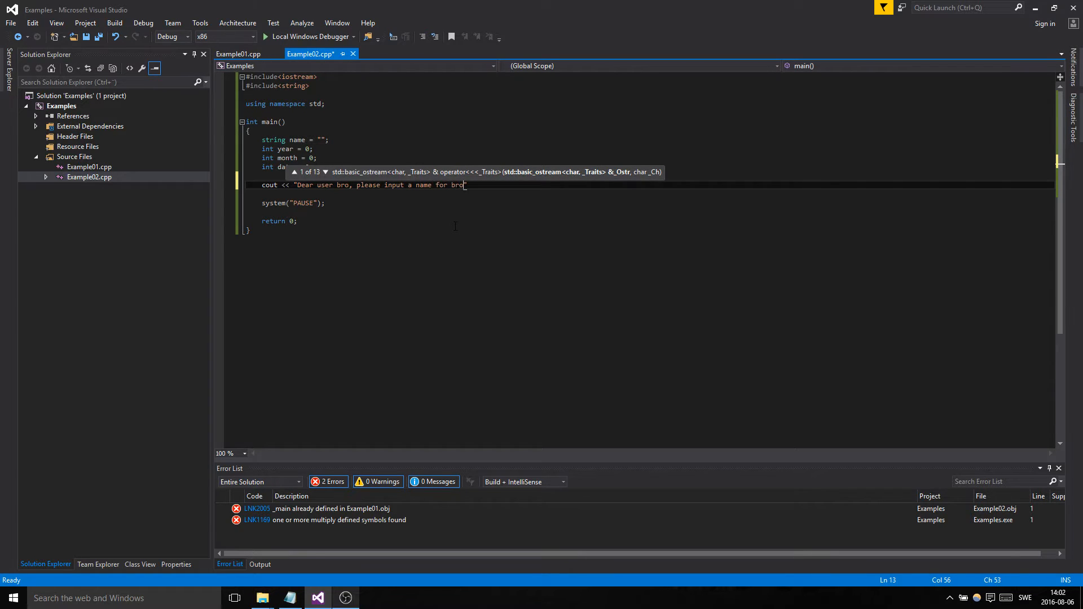
pyautogui.write(':')
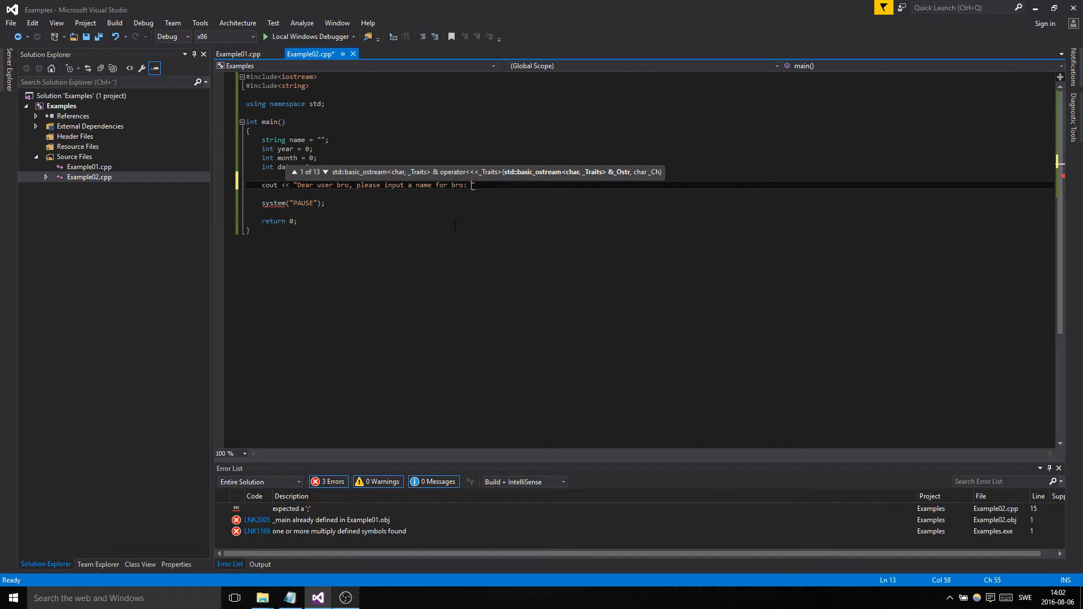
pyautogui.write('";')
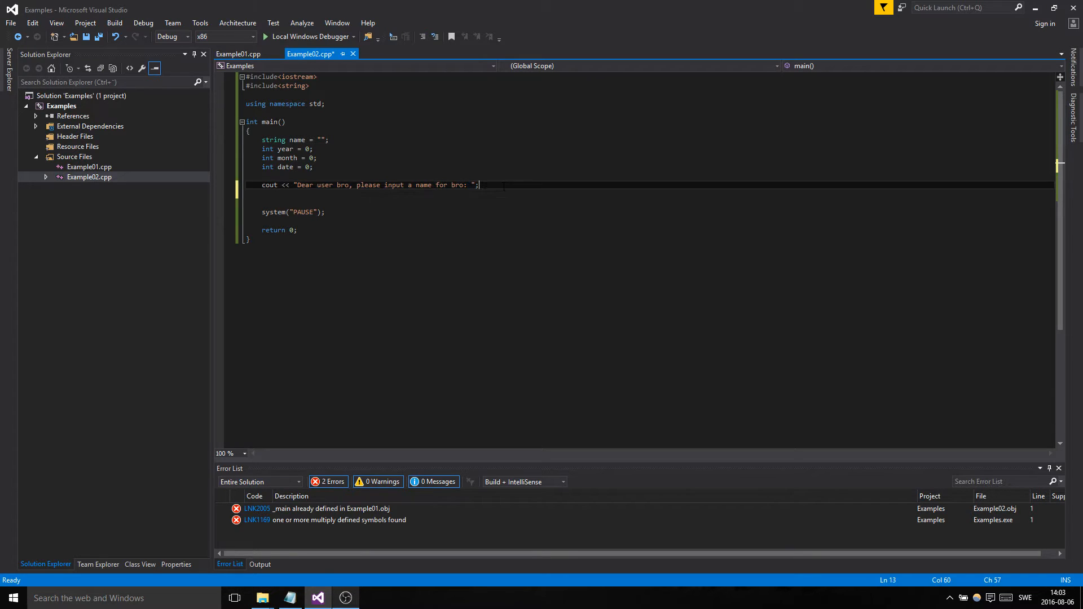
# - Add cin >> name; below the prompt to read the user's name
pyautogui.write('cin')
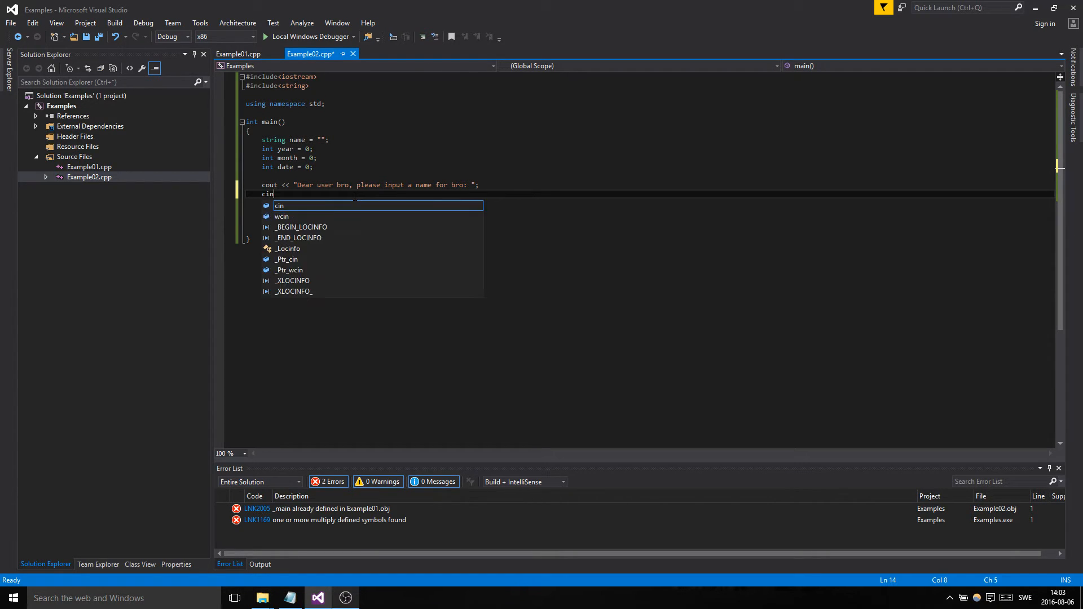
pyautogui.write('>>')
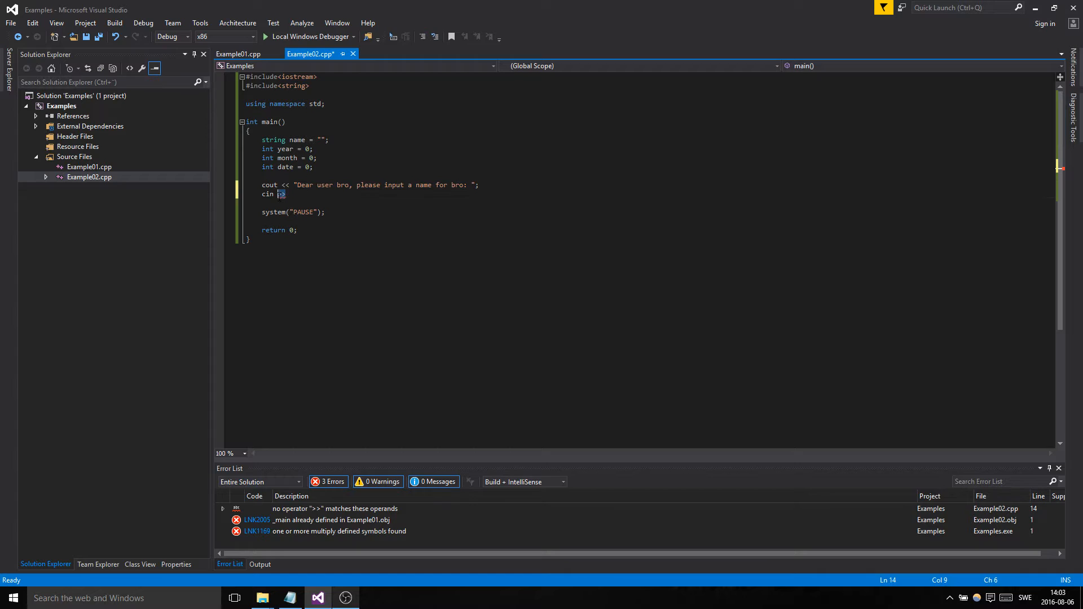
pyautogui.write('>>')
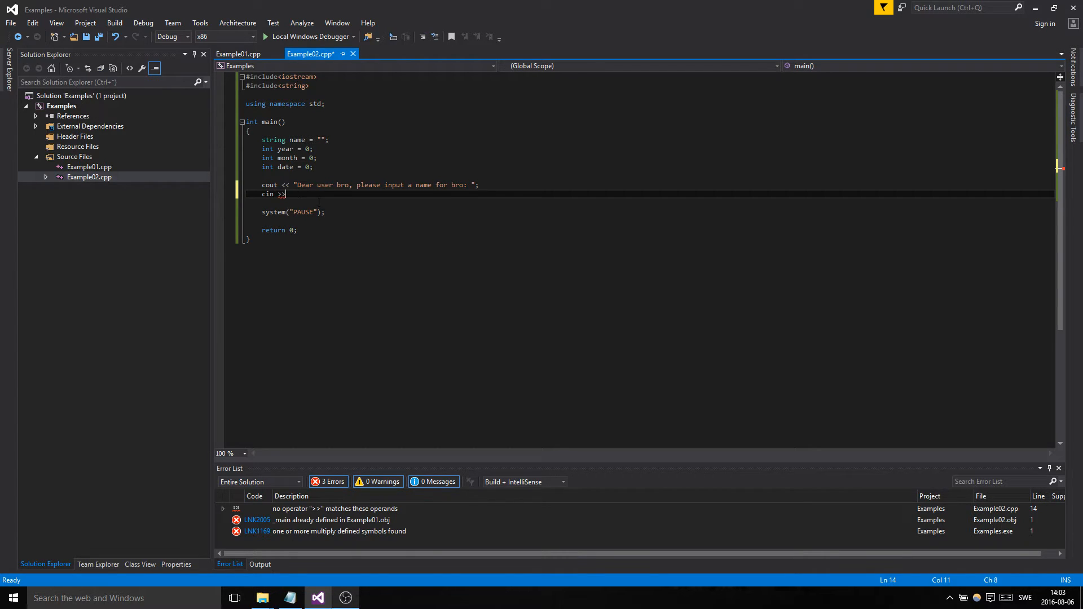
pyautogui.write('>')
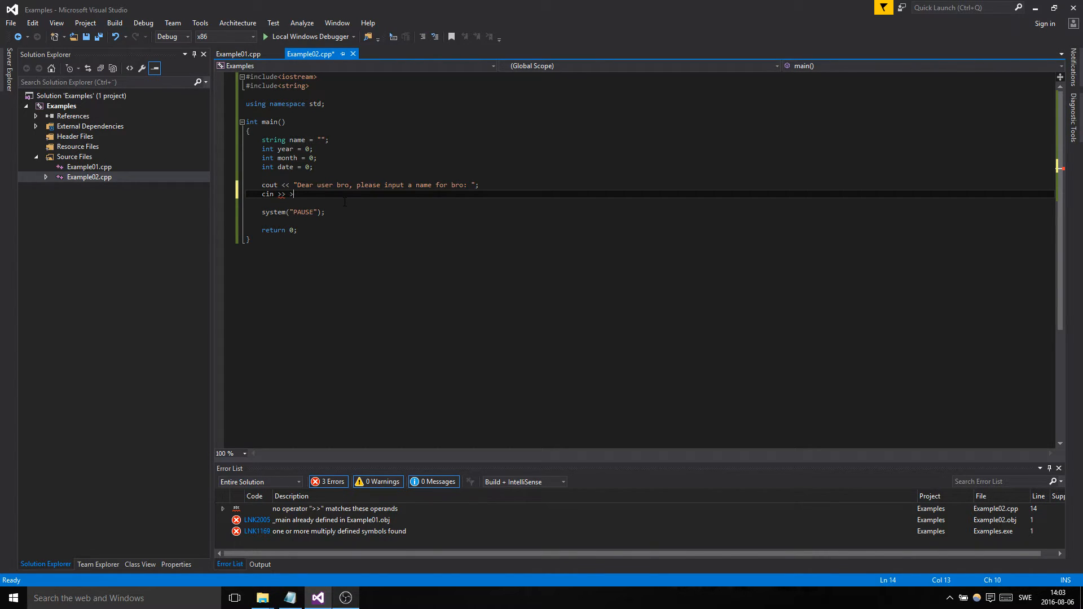
pyautogui.press('Backspace')
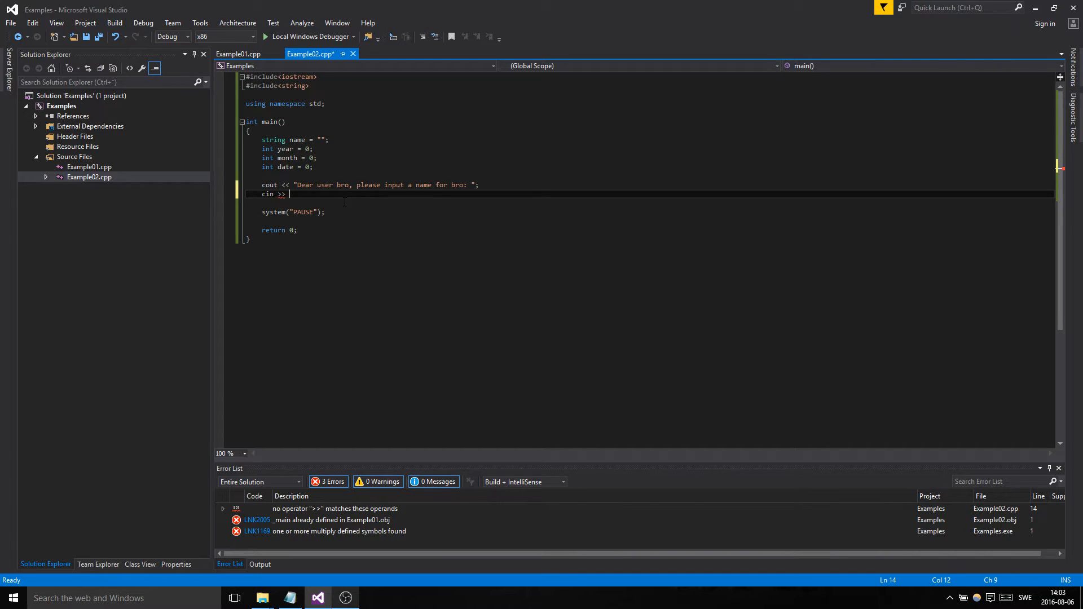
pyautogui.write('name;')
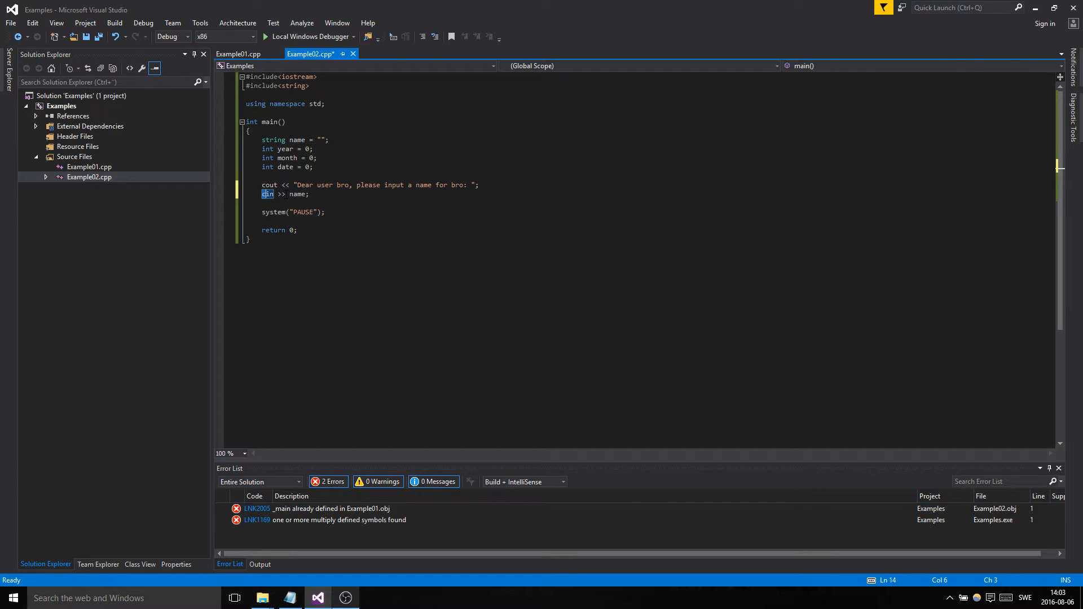
pyautogui.click(297, 148)
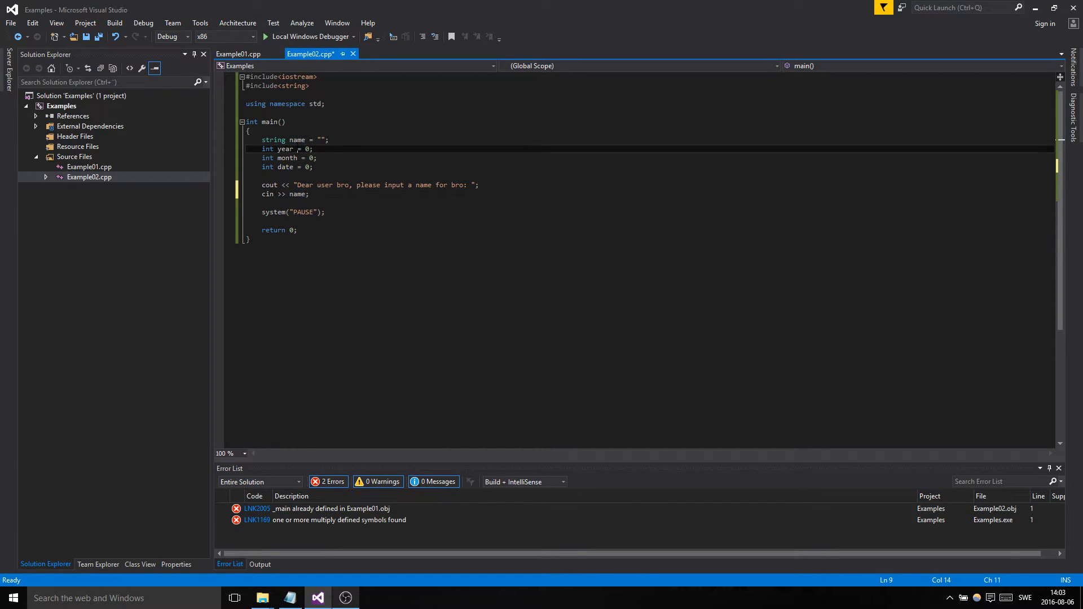
pyautogui.doubleClick(297, 139)
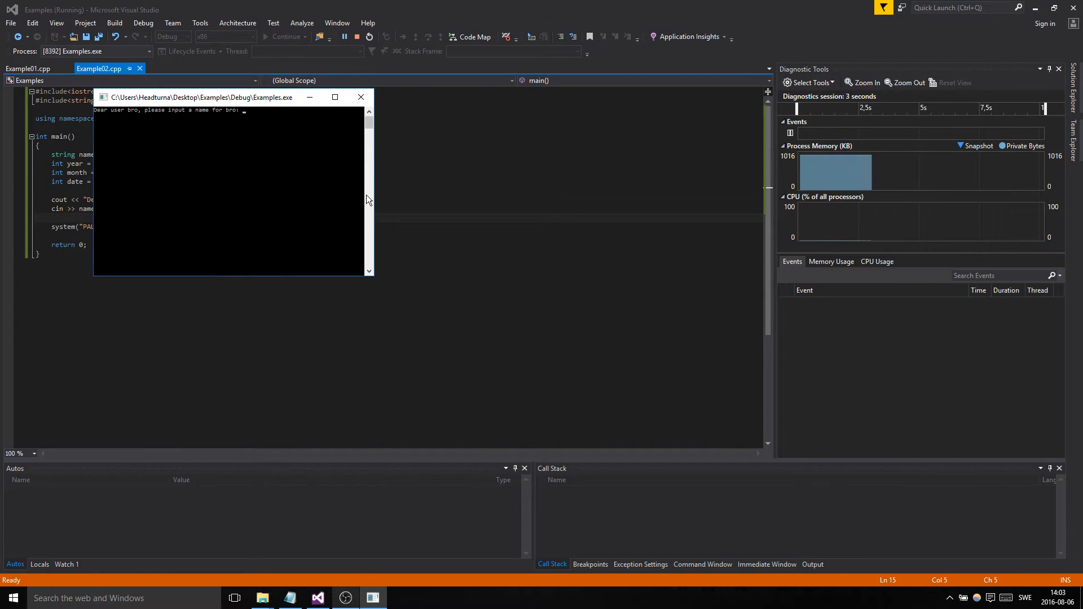
# - Enter the name 'browski' at the running program's name prompt
pyautogui.write('browski')
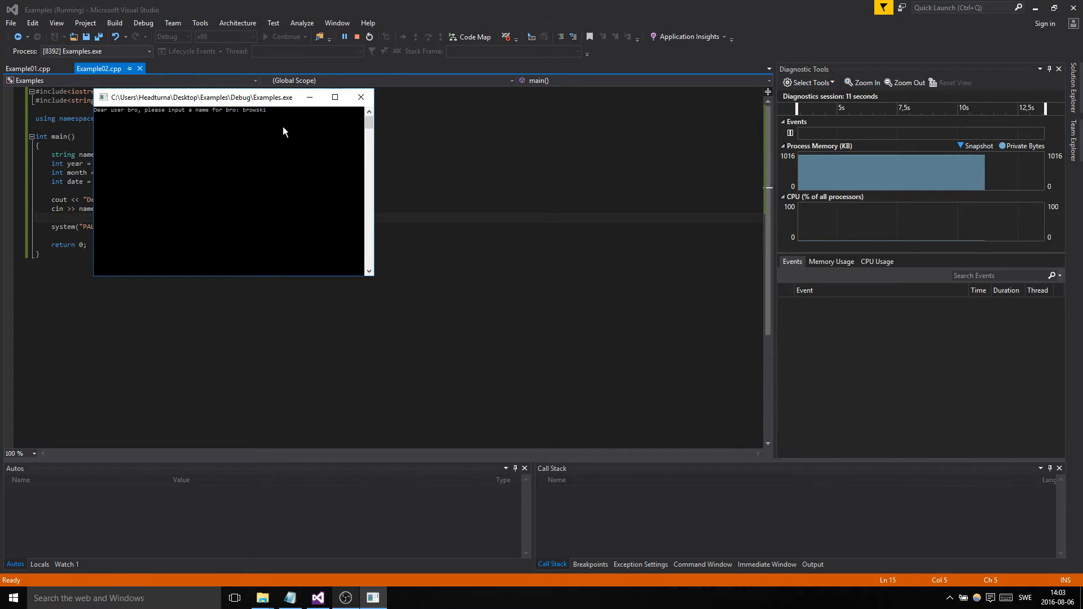
pyautogui.press('enter')
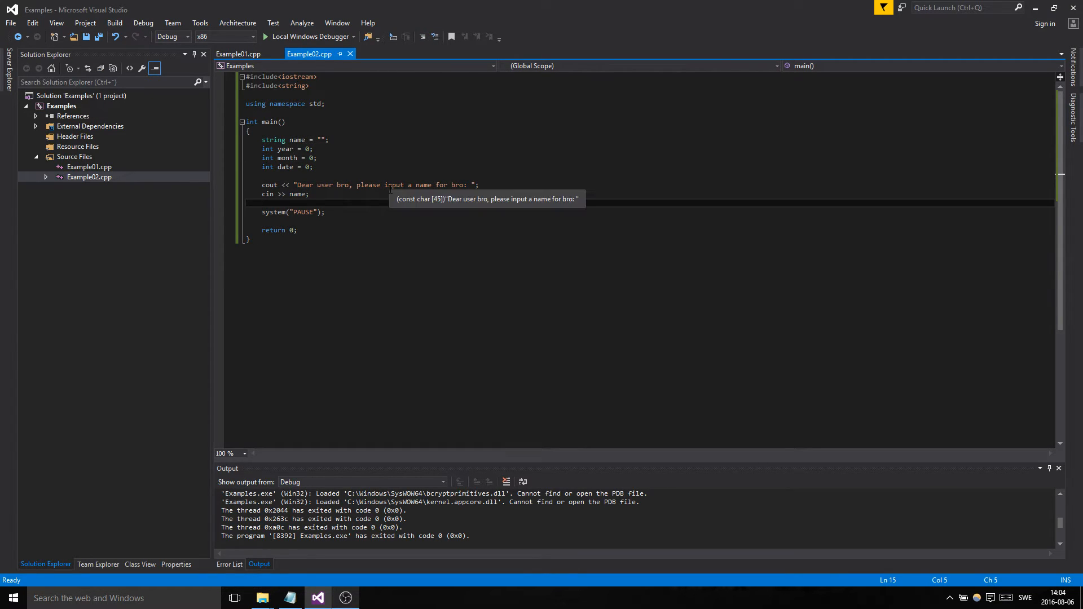
# - Add cout "Dear user bro, please input a date of birth (YYYY, MM, DD): " and begin cin >>
pyautogui.write('cout <<')
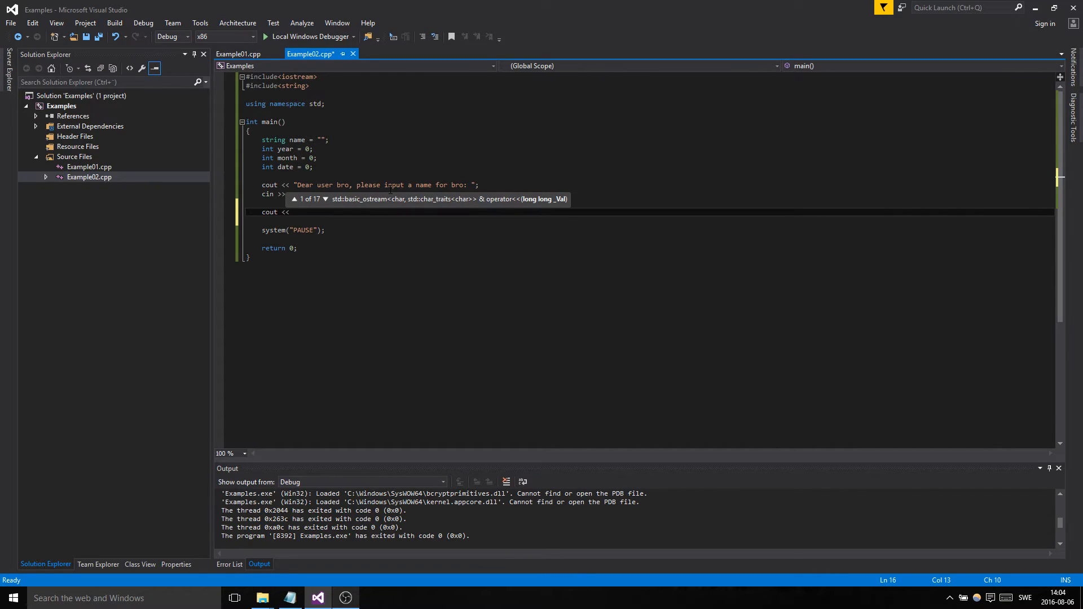
pyautogui.write('"')
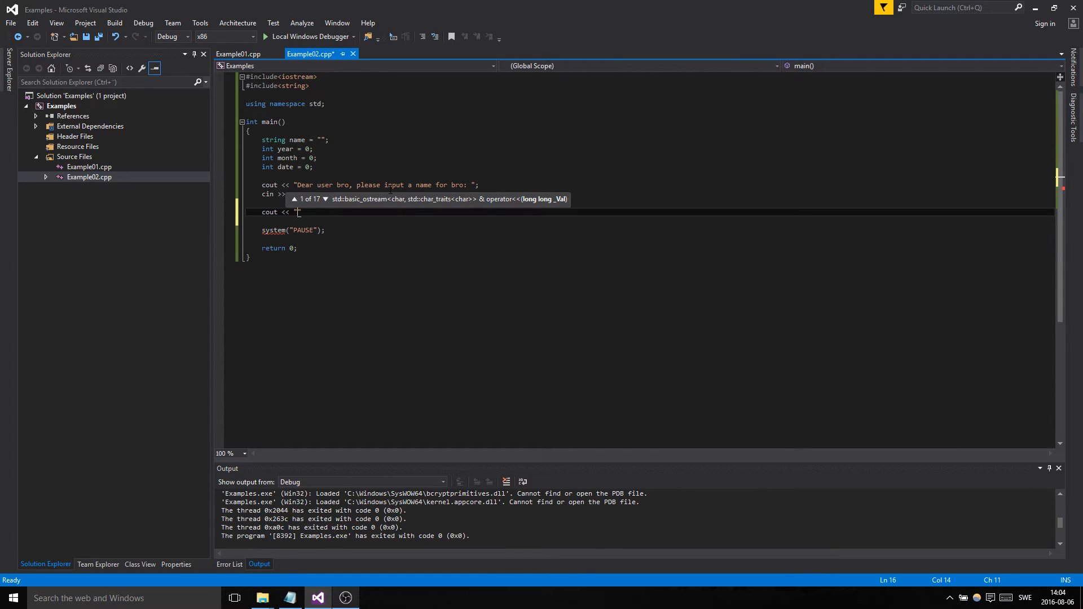
pyautogui.write('i')
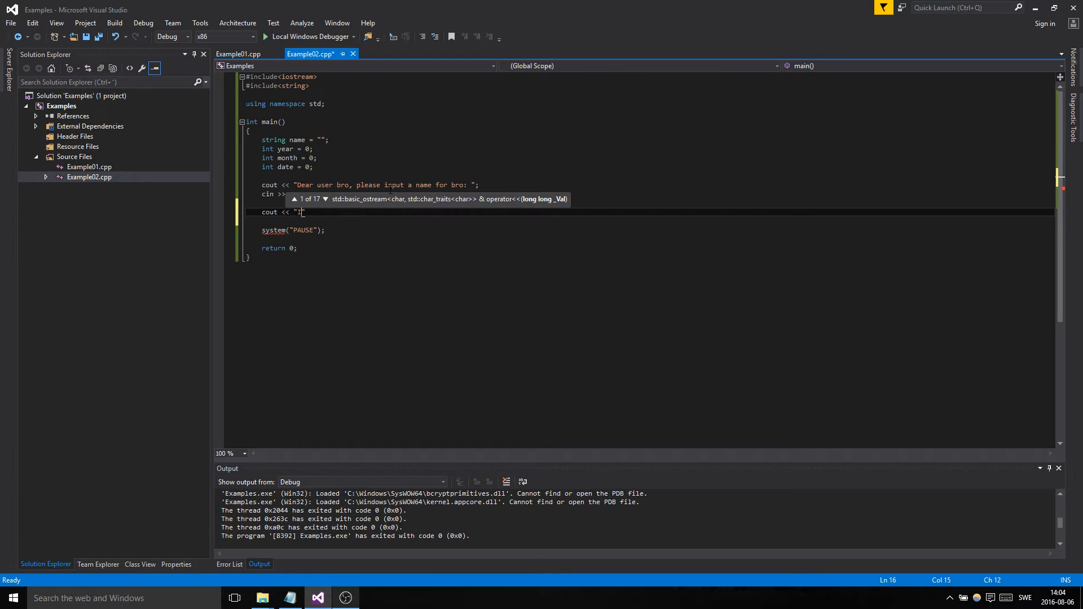
pyautogui.write('Dear')
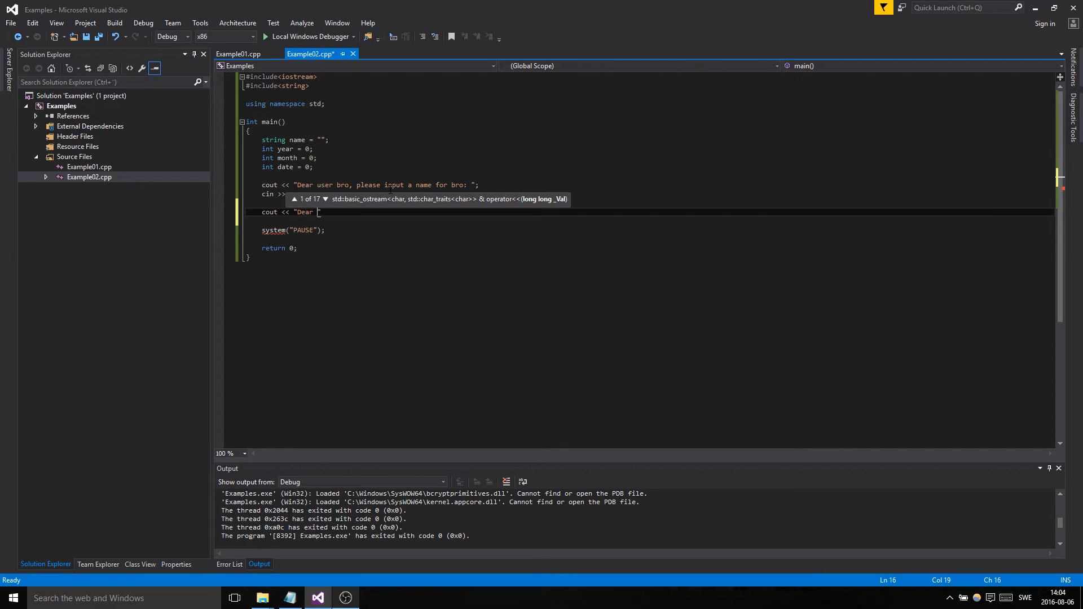
pyautogui.write('user bro, please input')
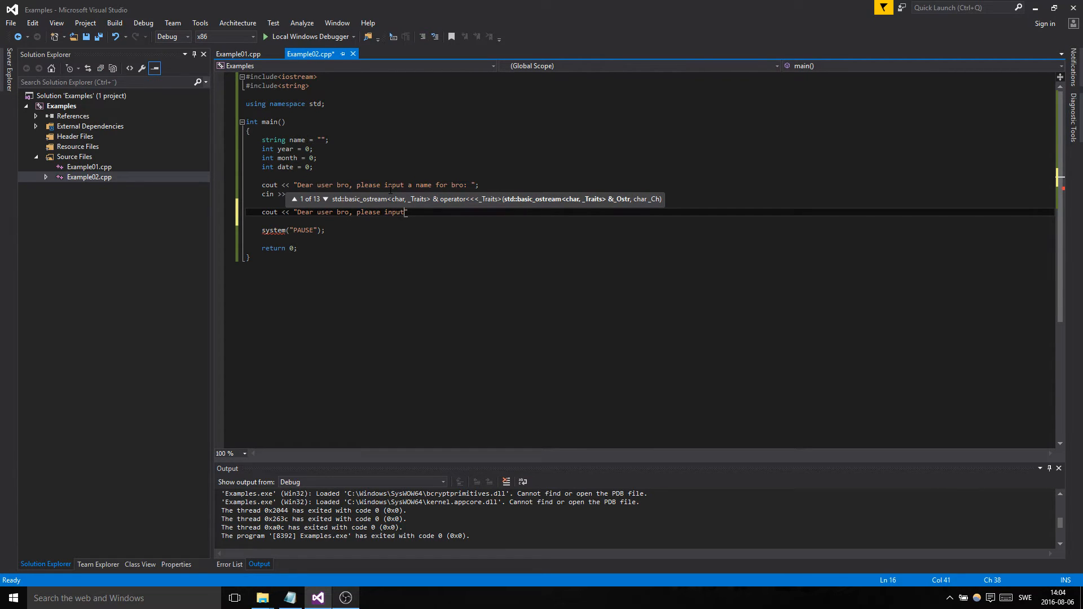
pyautogui.write('a date of birt')
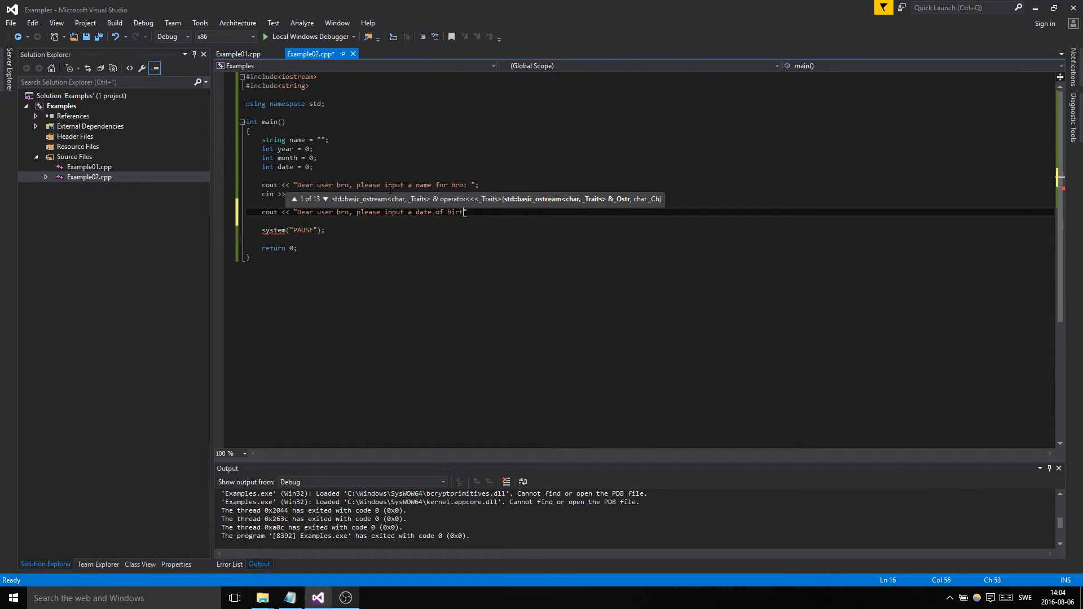
pyautogui.write('h:')
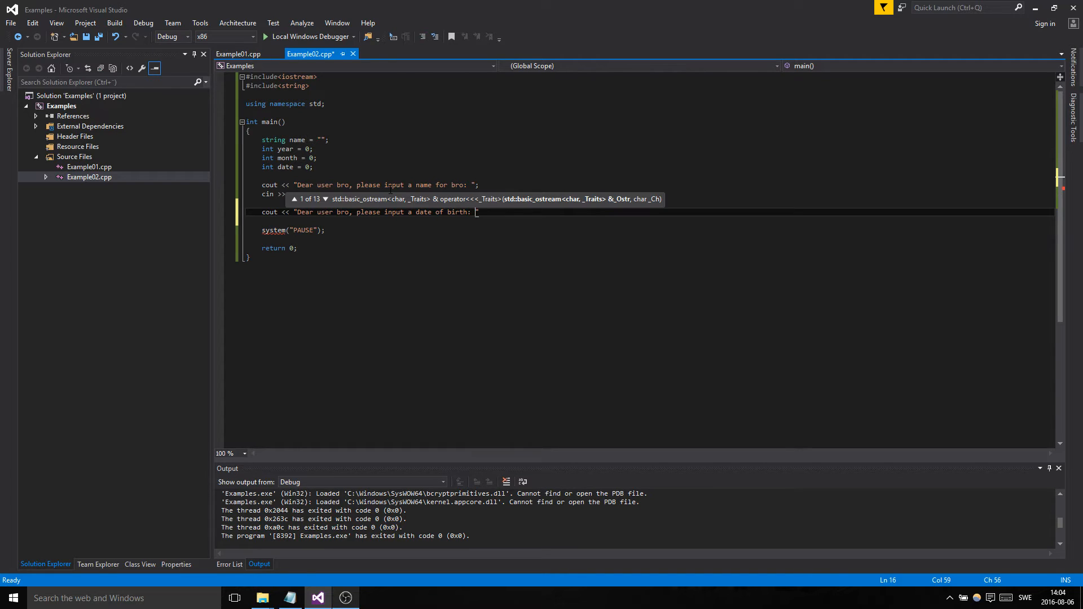
pyautogui.write('name')
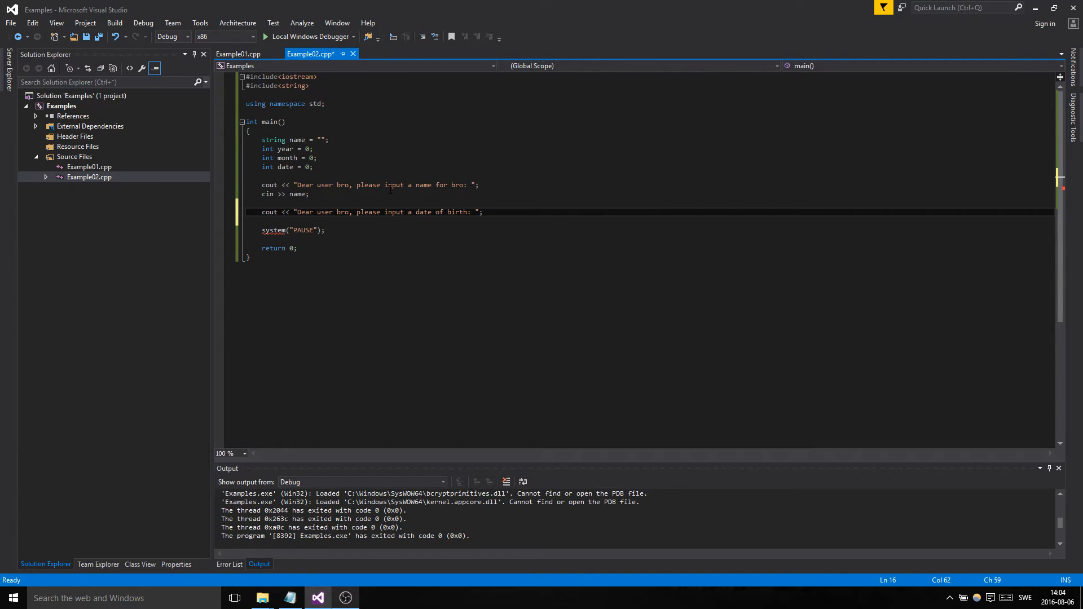
pyautogui.write('cin >>')
pyautogui.write(' (')
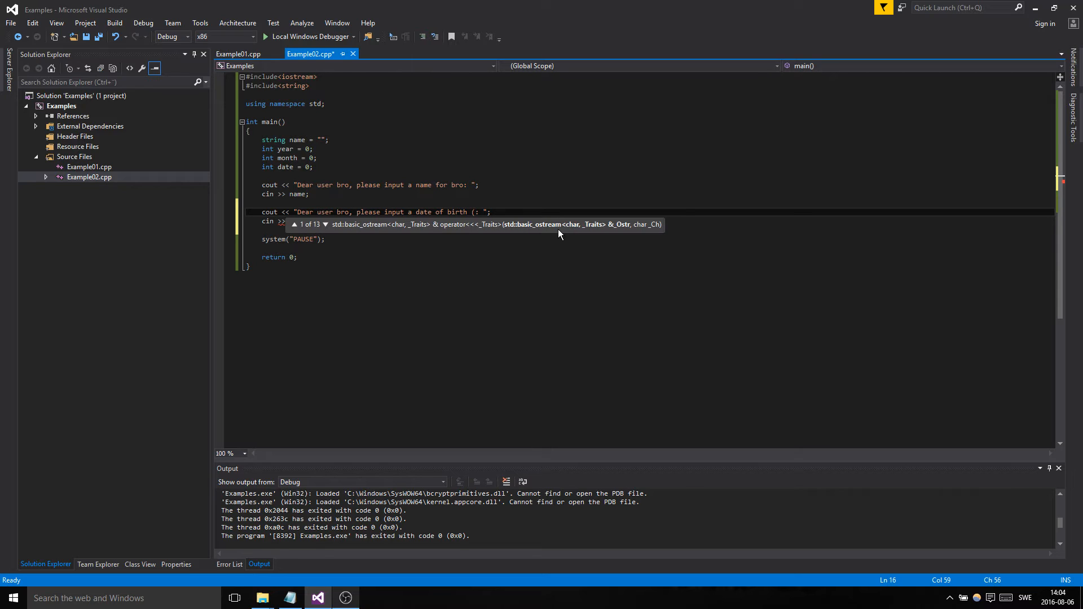
pyautogui.write('YE')
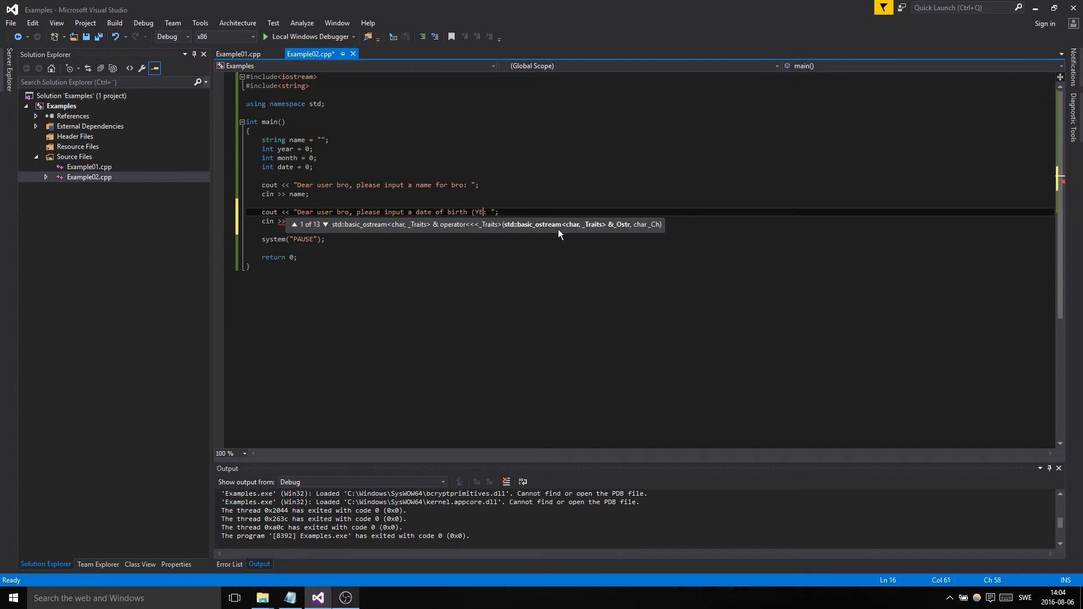
pyautogui.write('YYY, MM,')
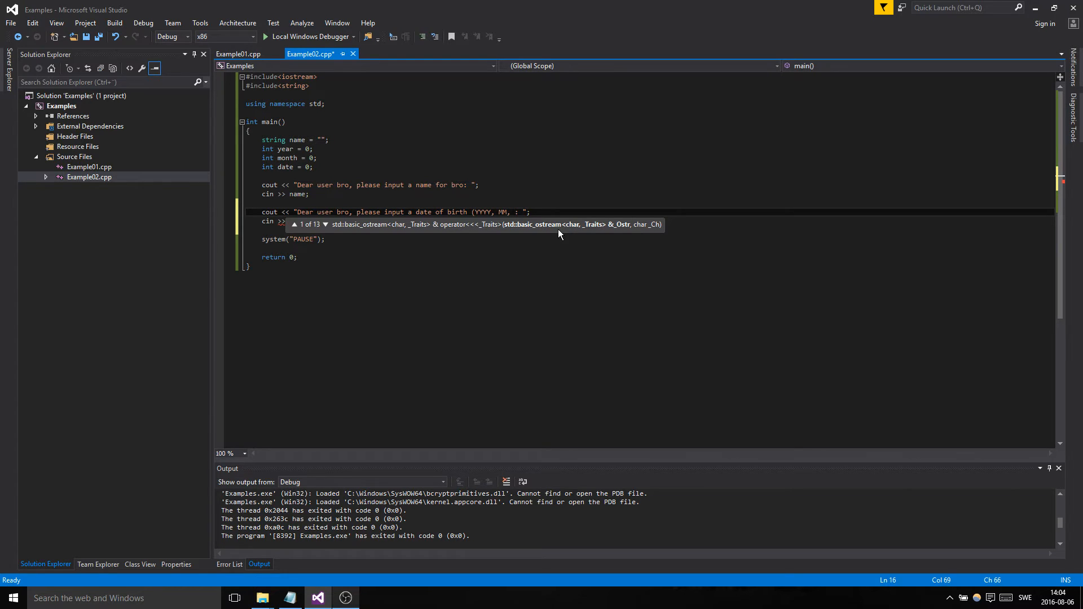
pyautogui.write('DD):')
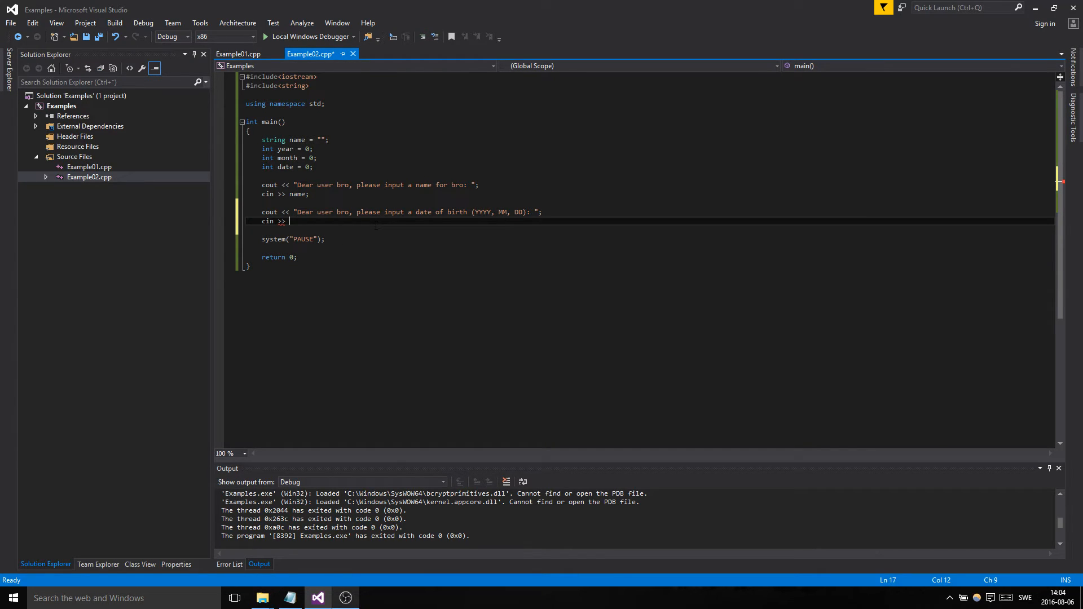
# - Finish the input line as cin >> year >> month >> date;
pyautogui.write('year')
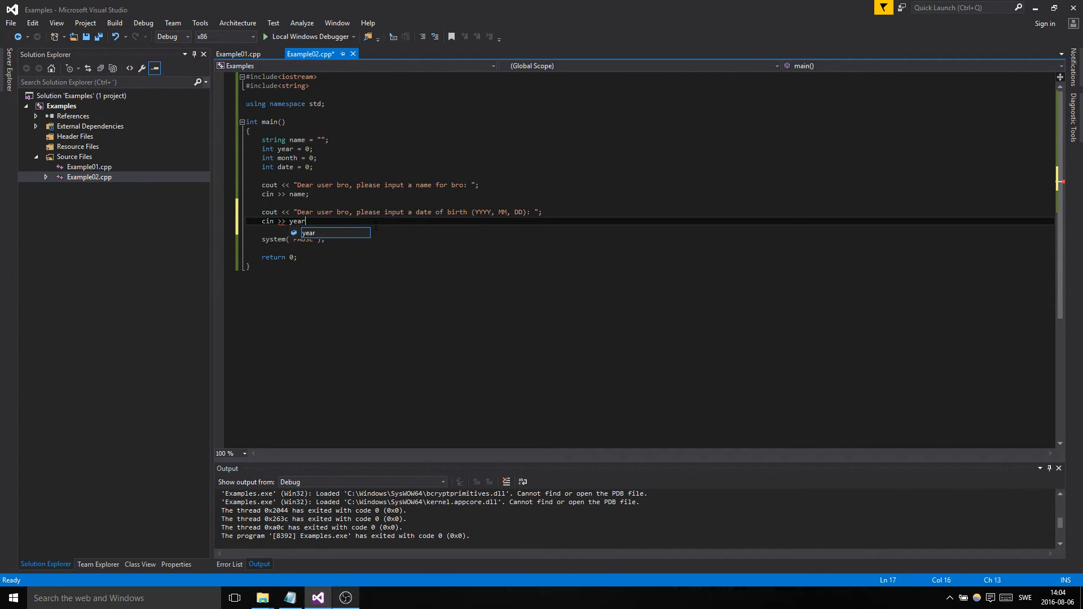
pyautogui.write('>> month >>')
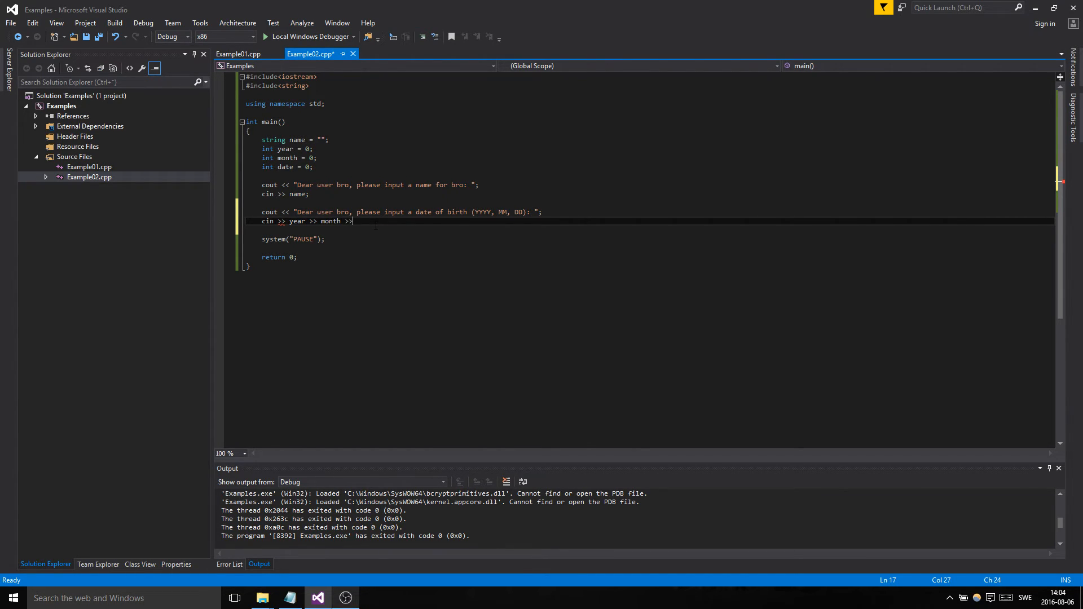
pyautogui.write('date;')
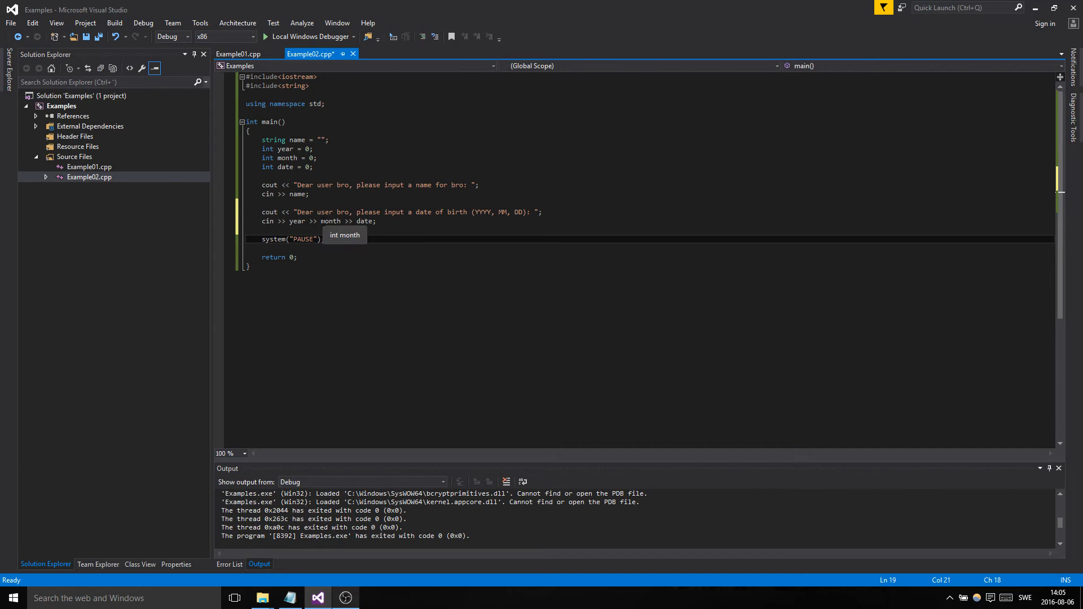
pyautogui.doubleClick(330, 221)
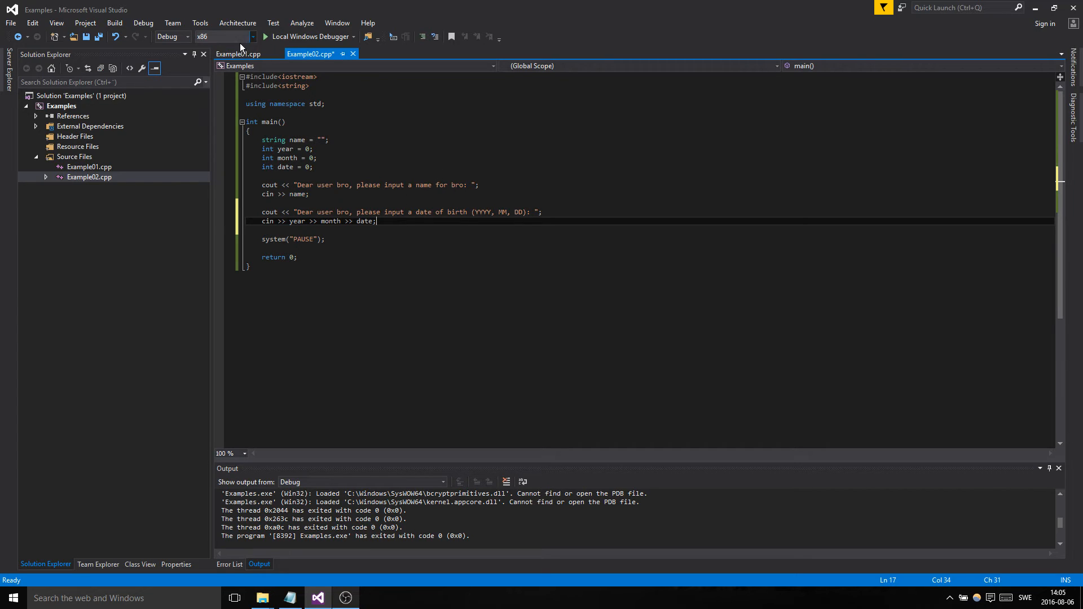
# - Add cout << name << endl << year << " " << month << " " << date << endl;
pyautogui.write('cout << name <<')
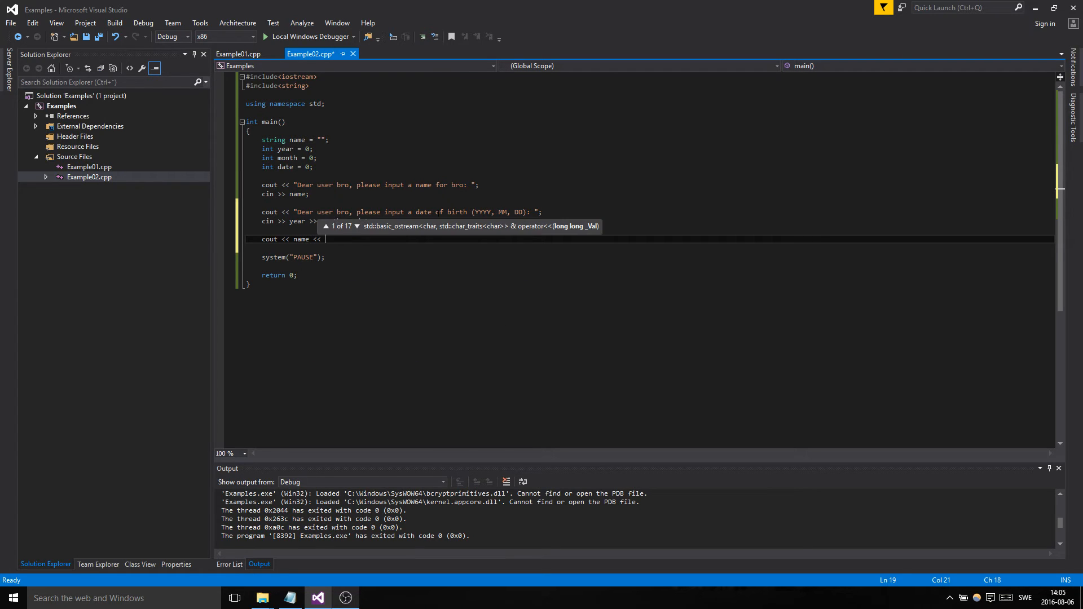
pyautogui.write('endl <<')
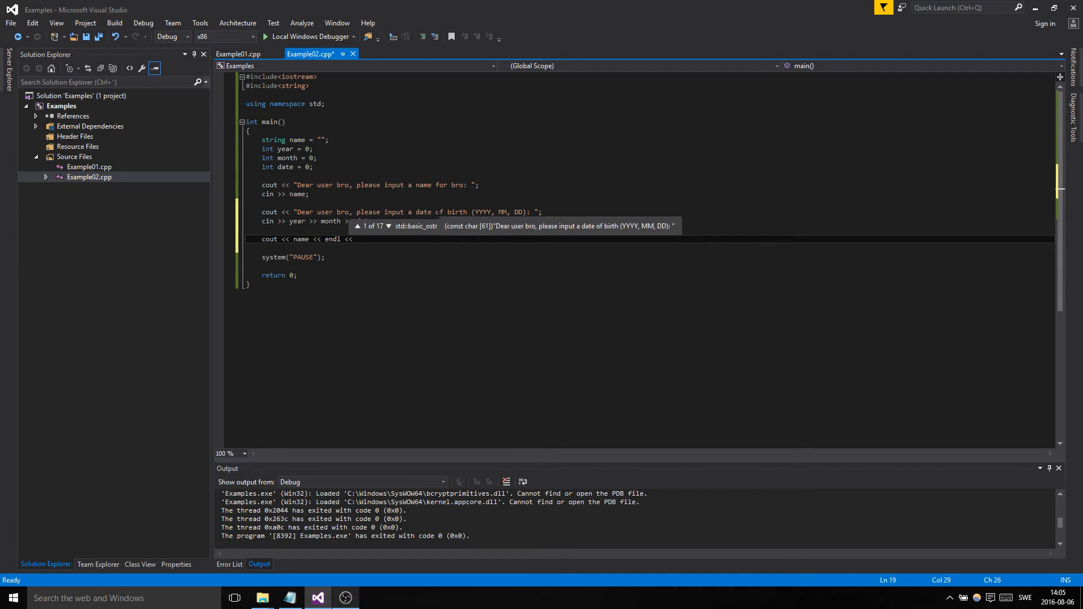
pyautogui.write('year << " " << month << " " <<')
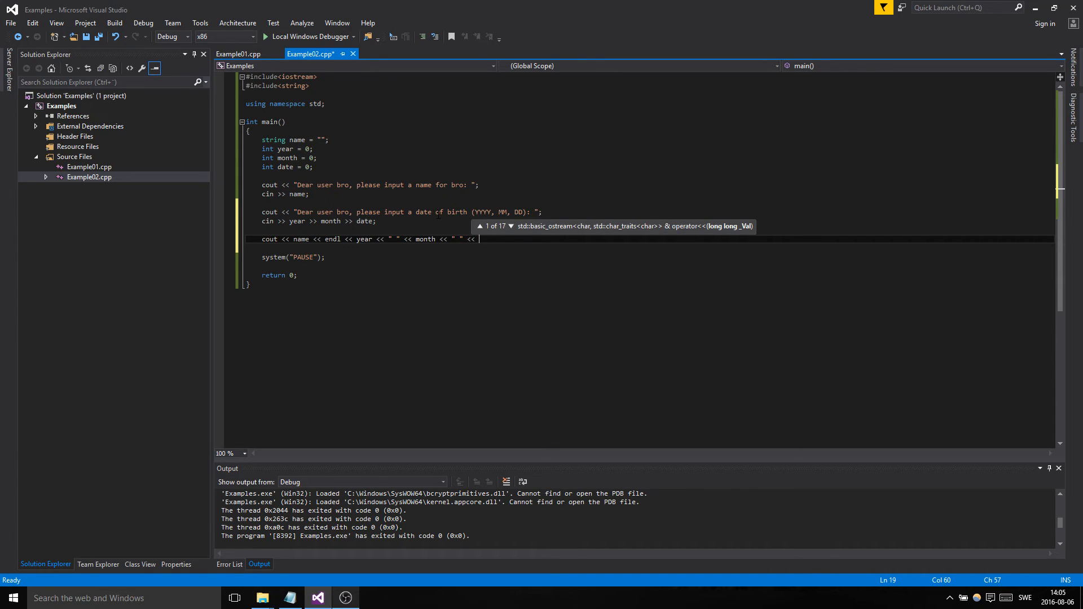
pyautogui.write('date << en')
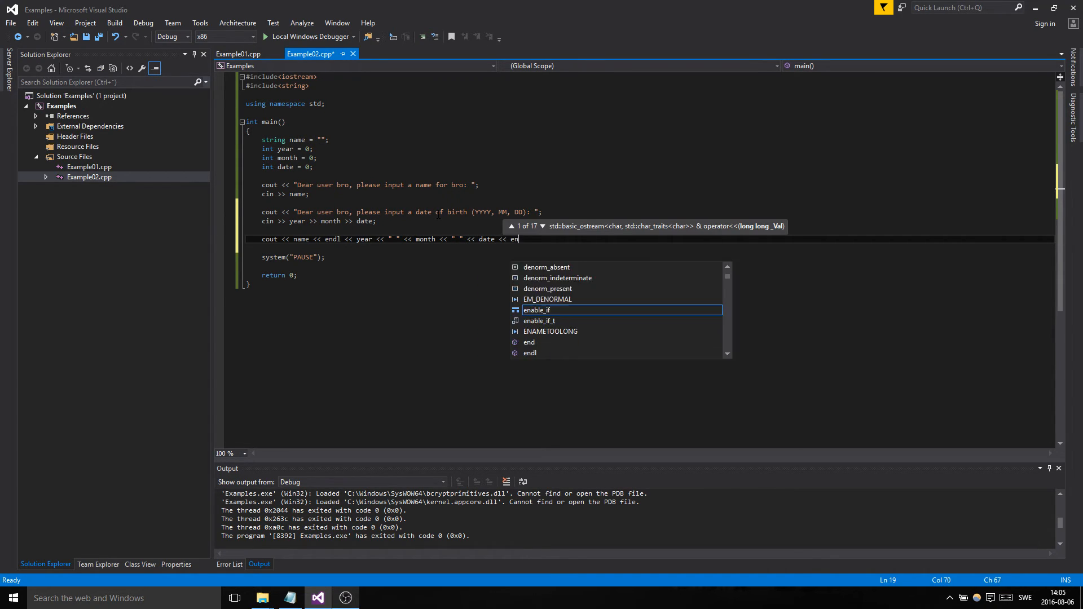
pyautogui.write('dl;')
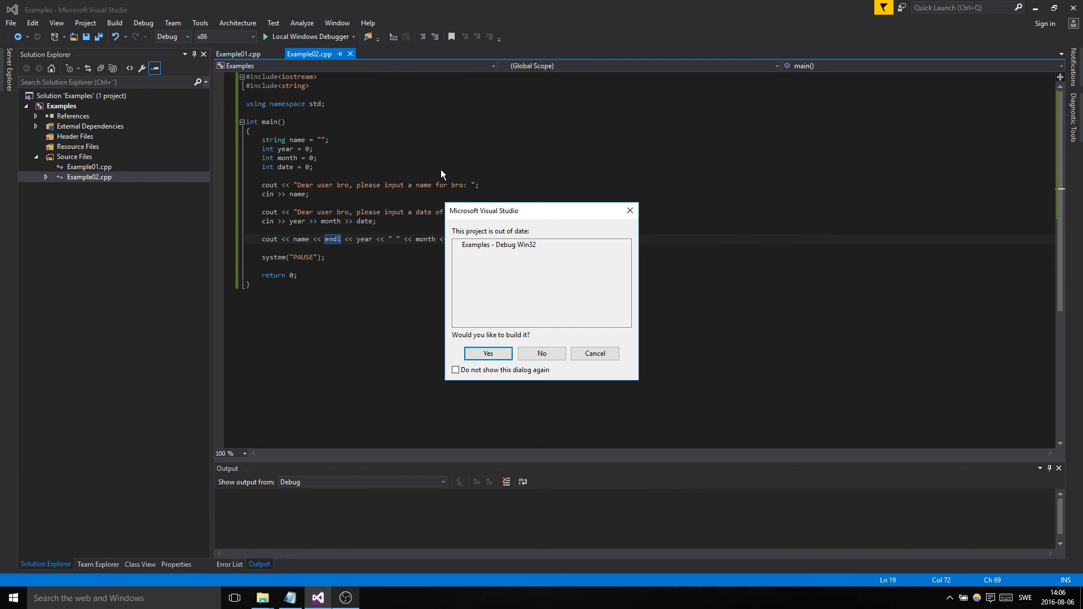
pyautogui.click(487, 353)
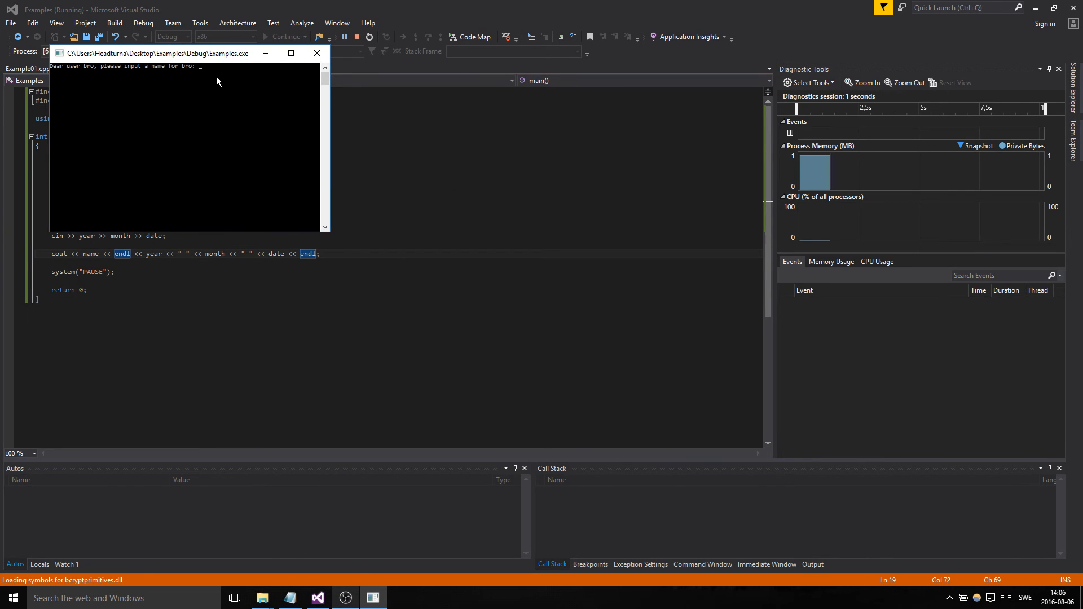
pyautogui.write('Browski')
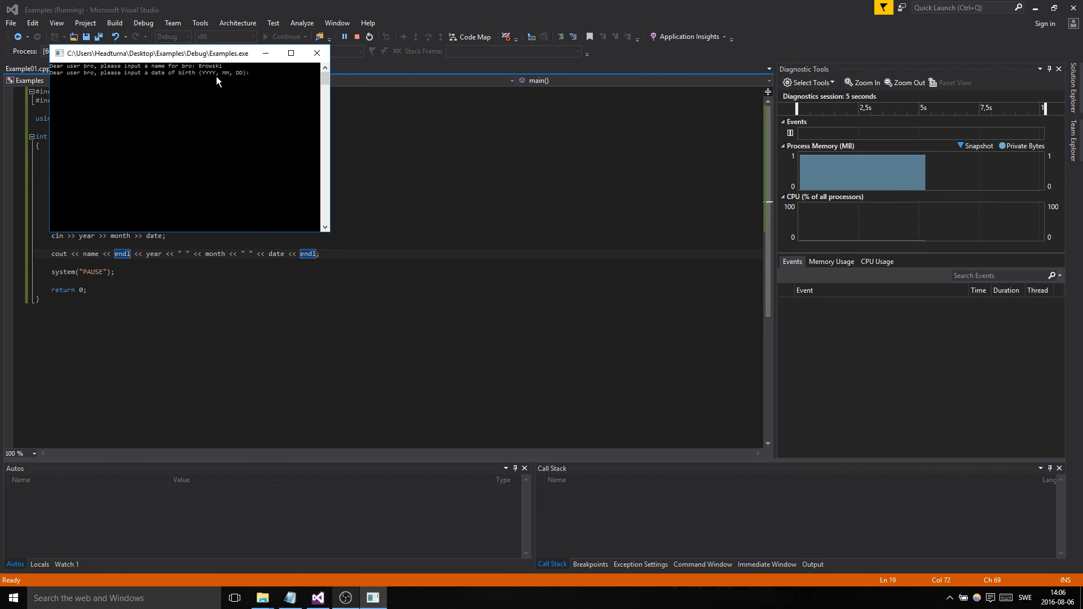
pyautogui.write('1995 04 23')
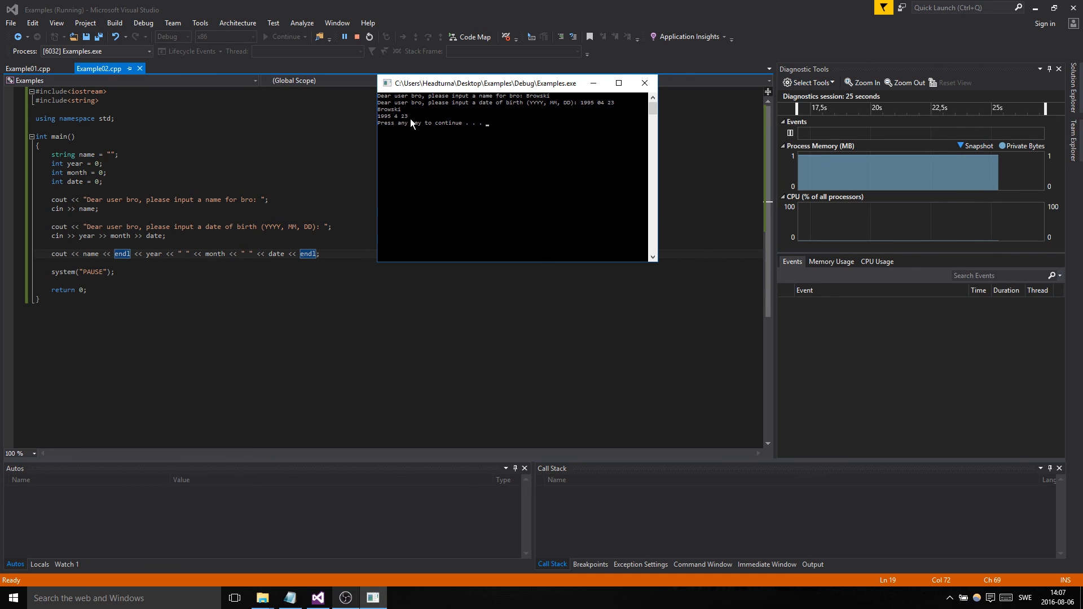
pyautogui.moveTo(562, 159)
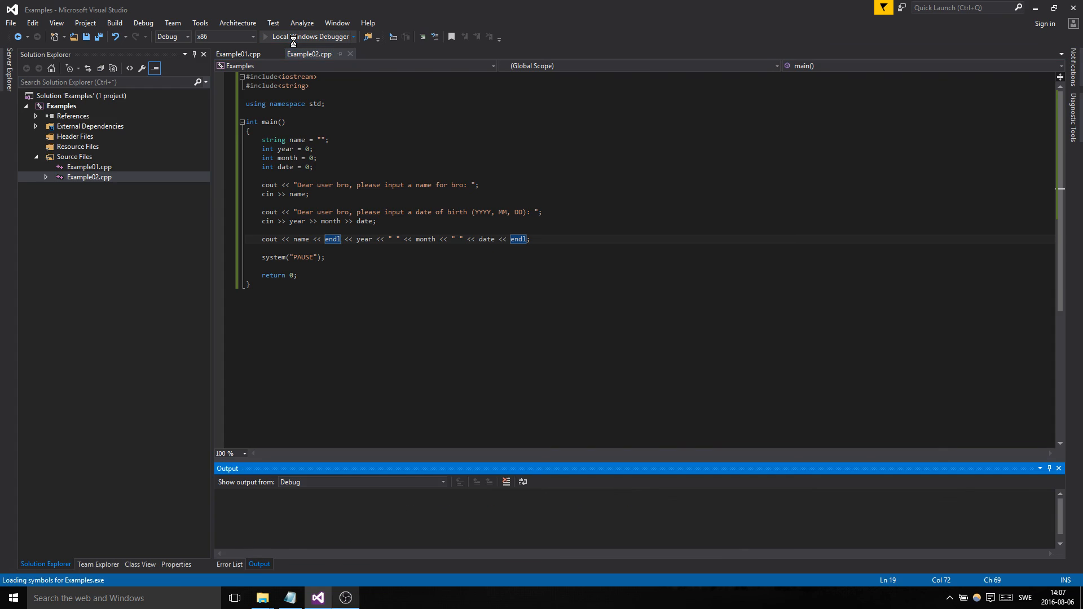
# - Run the program again, entering Browski, year 1990 and month 12
pyautogui.click(265, 36)
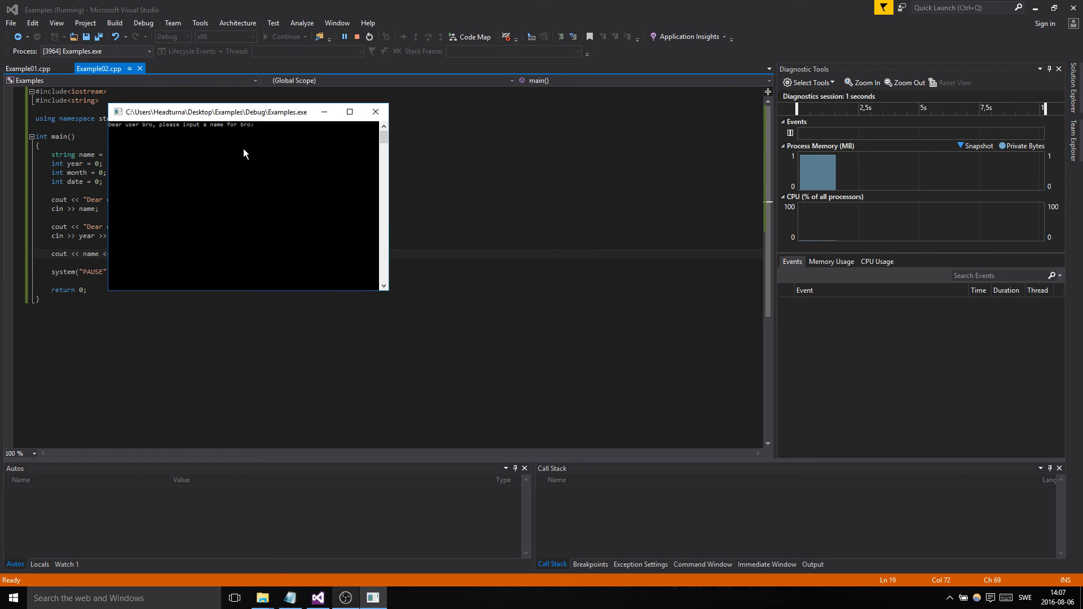
pyautogui.write('Browski')
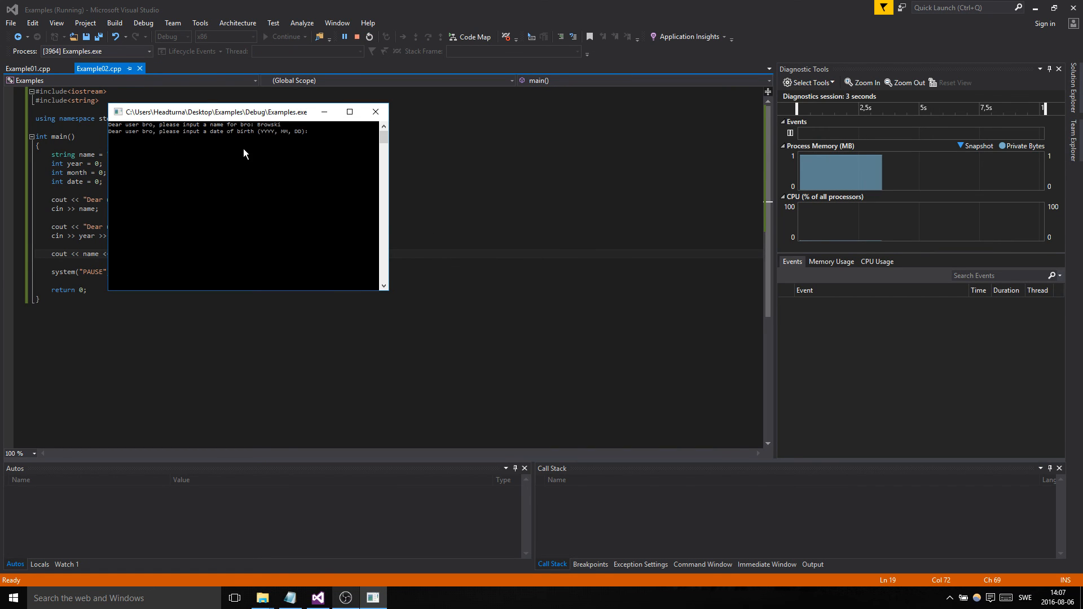
pyautogui.write('1990')
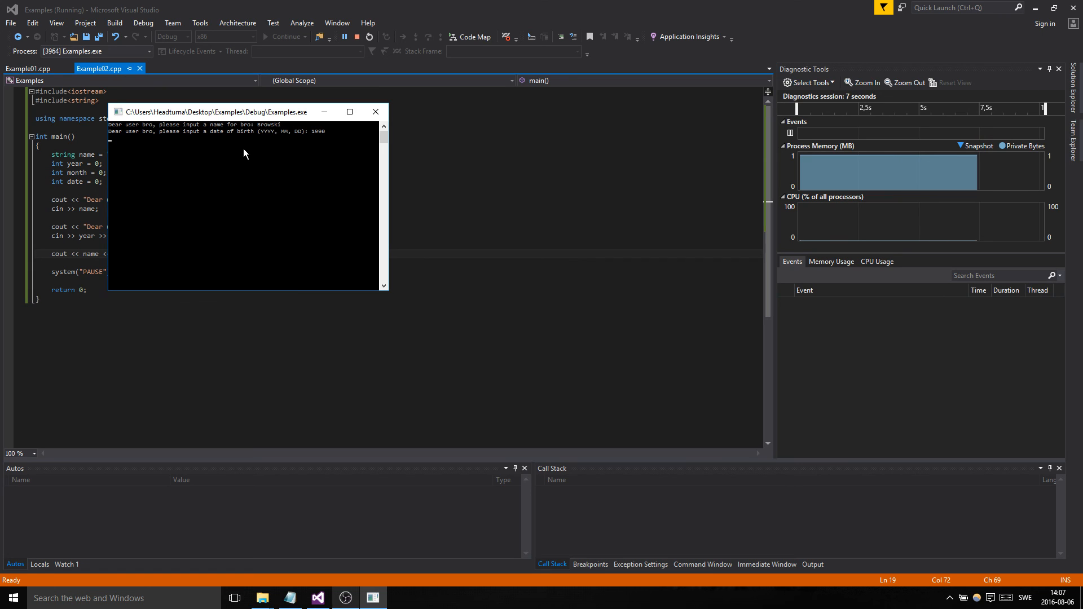
pyautogui.write('12')
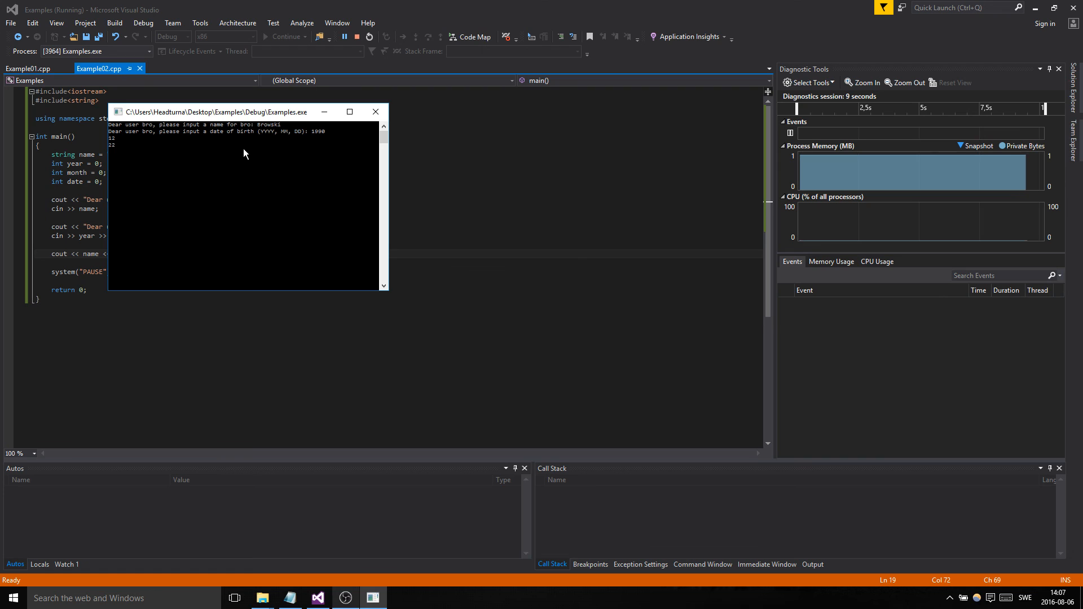